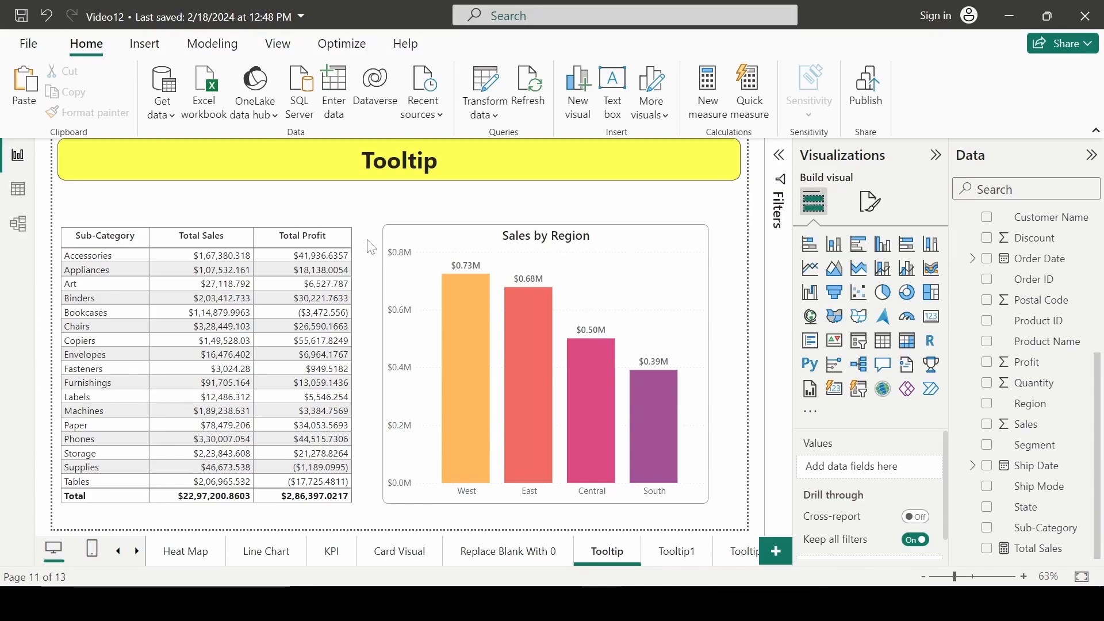
mouse_move(375, 202)
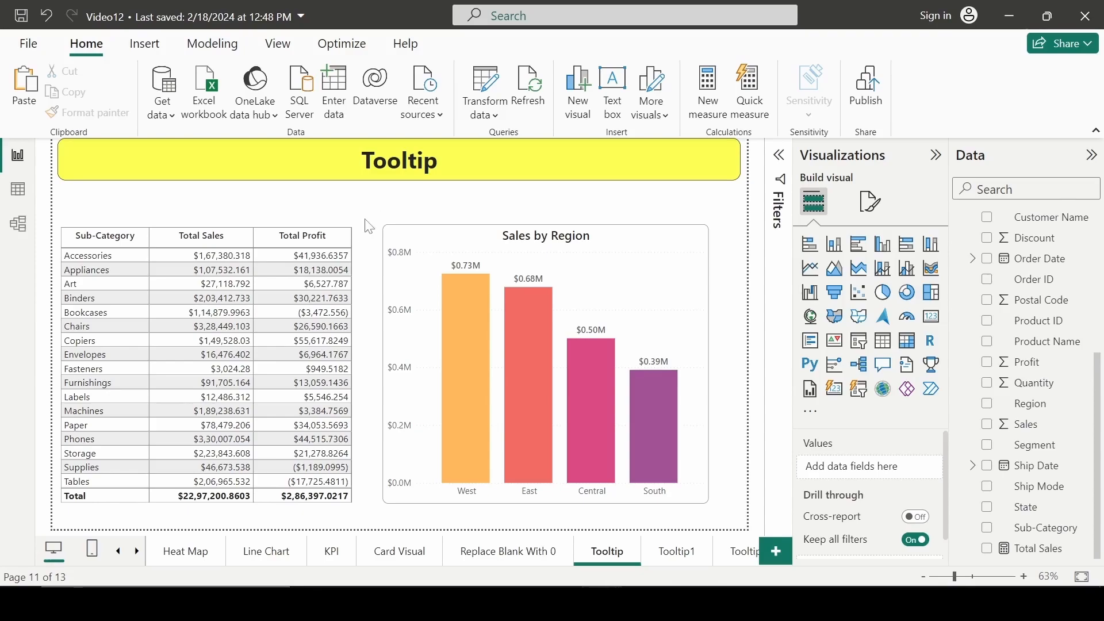
mouse_move(203, 259)
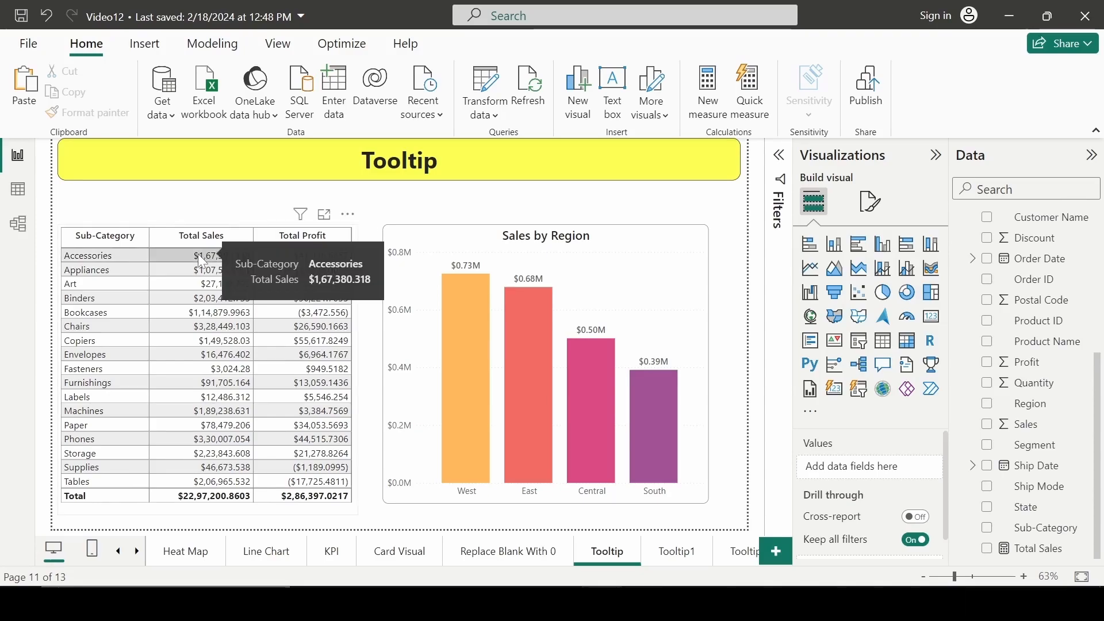
mouse_move(125, 277)
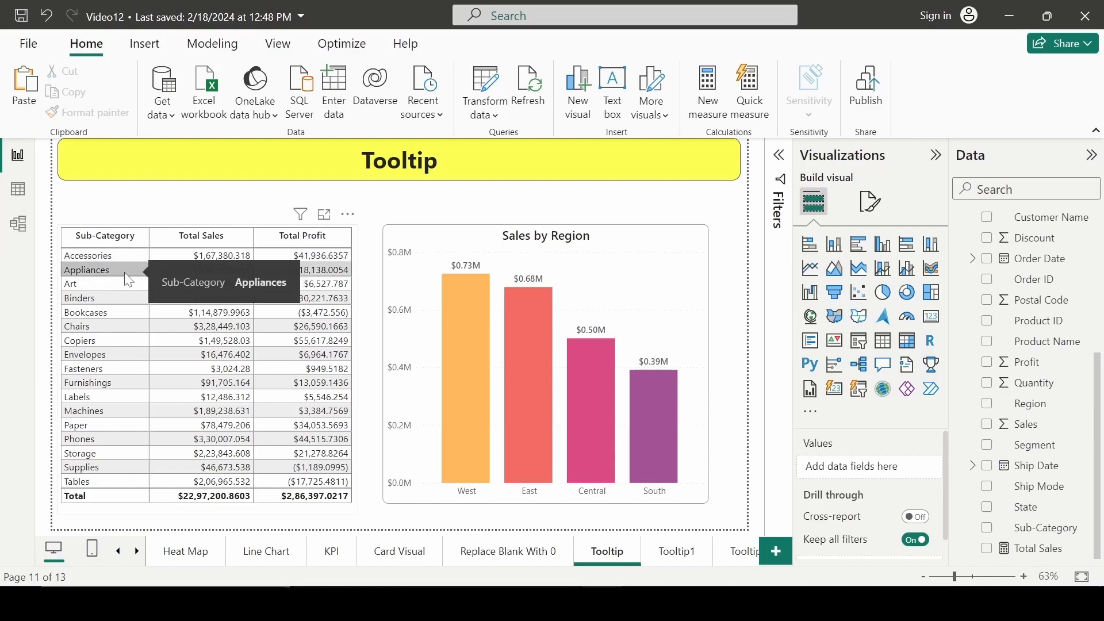
mouse_move(124, 301)
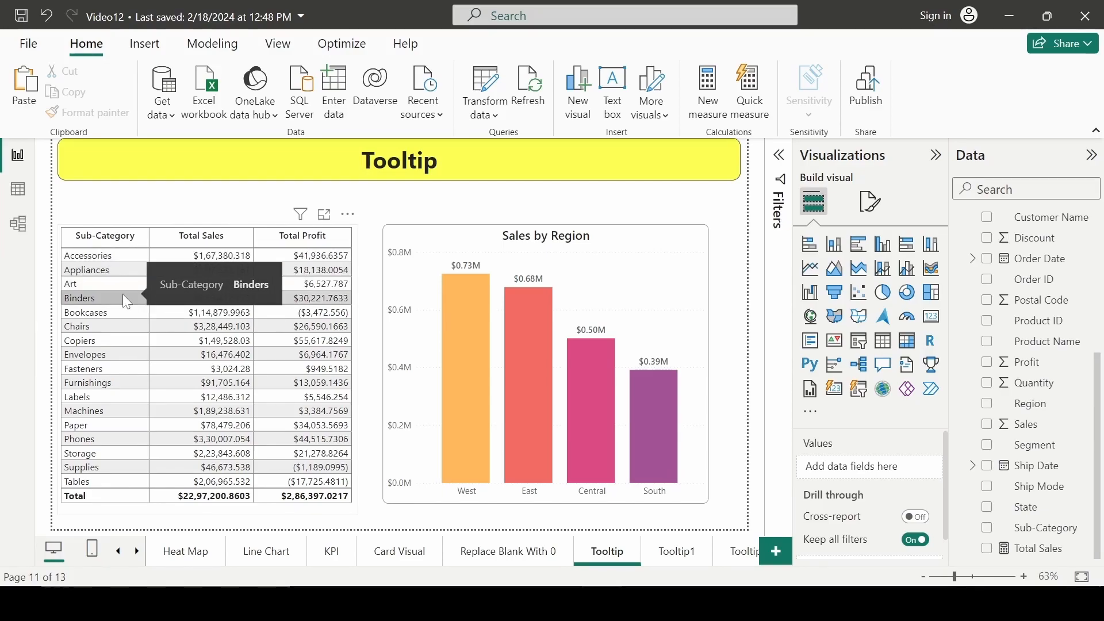
mouse_move(465, 302)
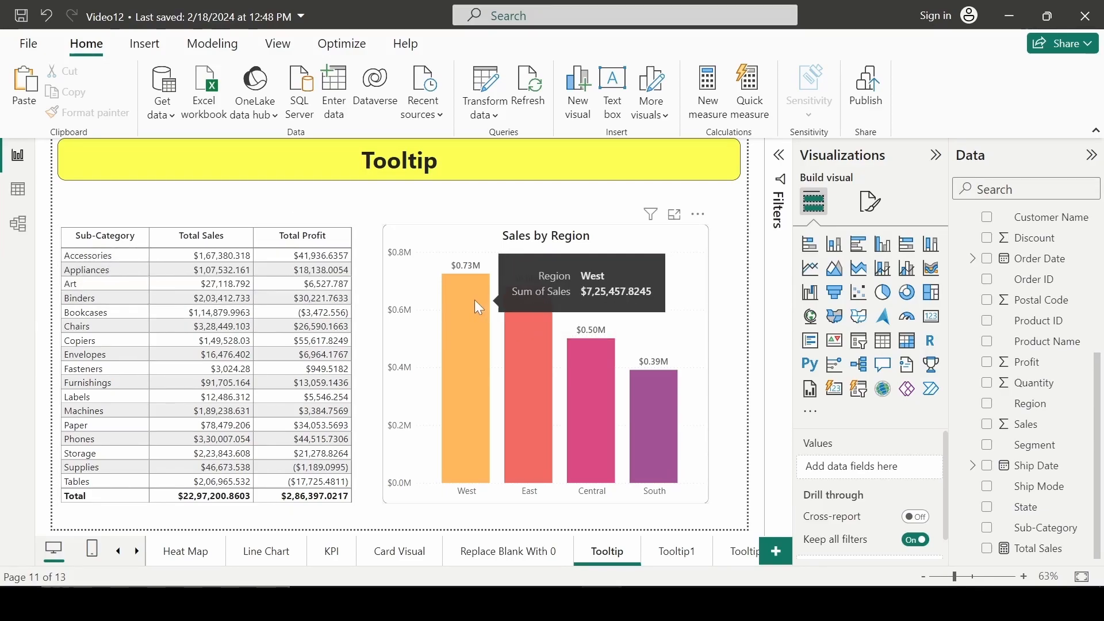
mouse_move(466, 317)
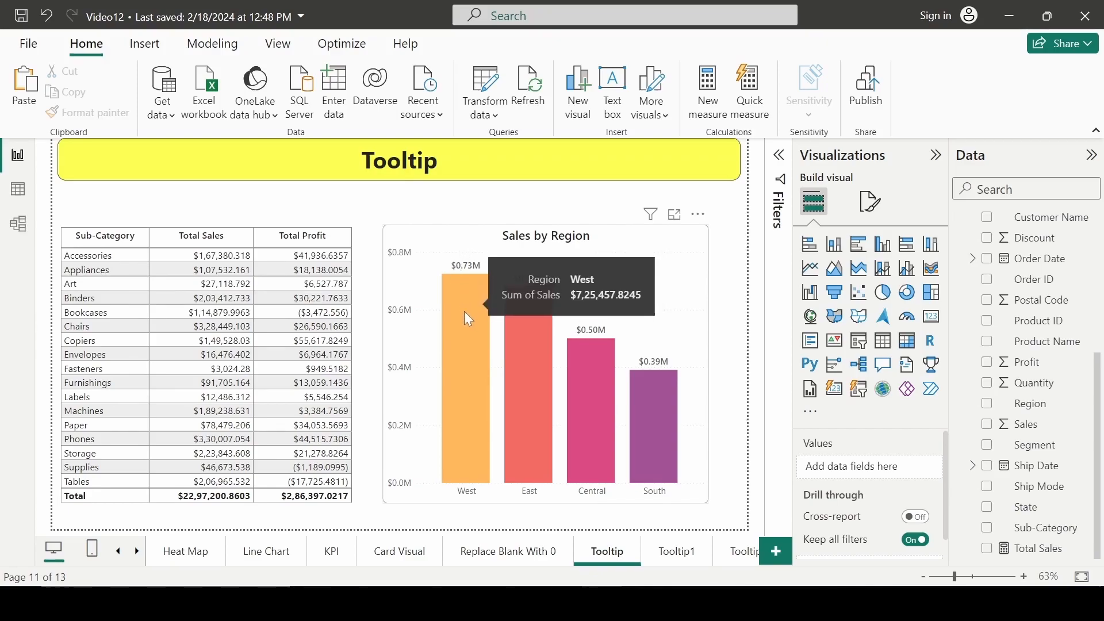
mouse_move(470, 310)
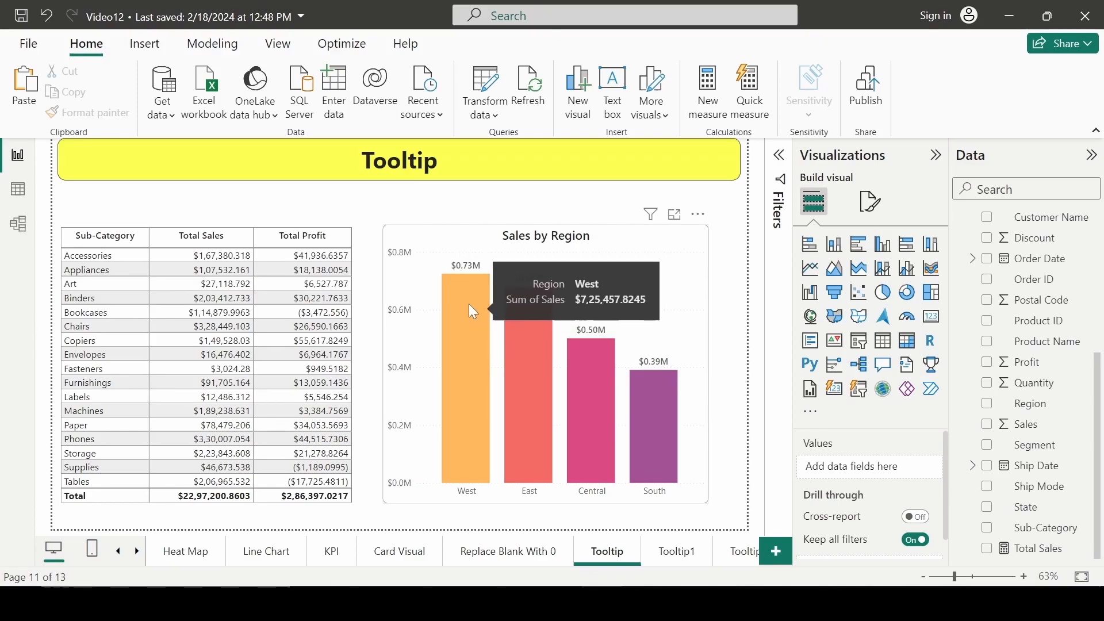
mouse_move(469, 330)
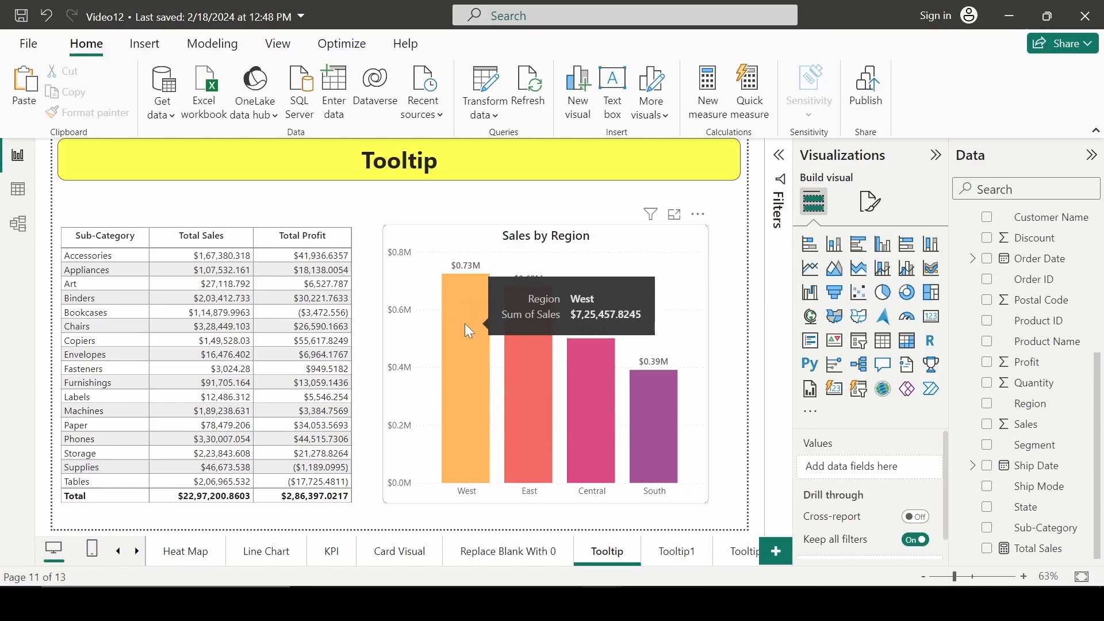
mouse_move(472, 303)
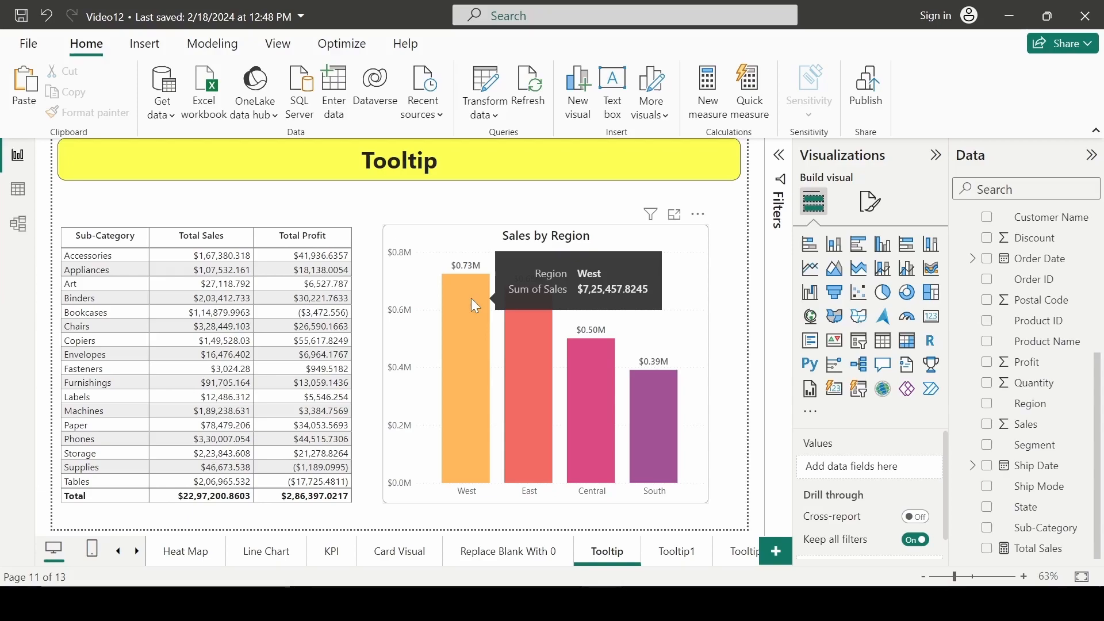
mouse_move(654, 414)
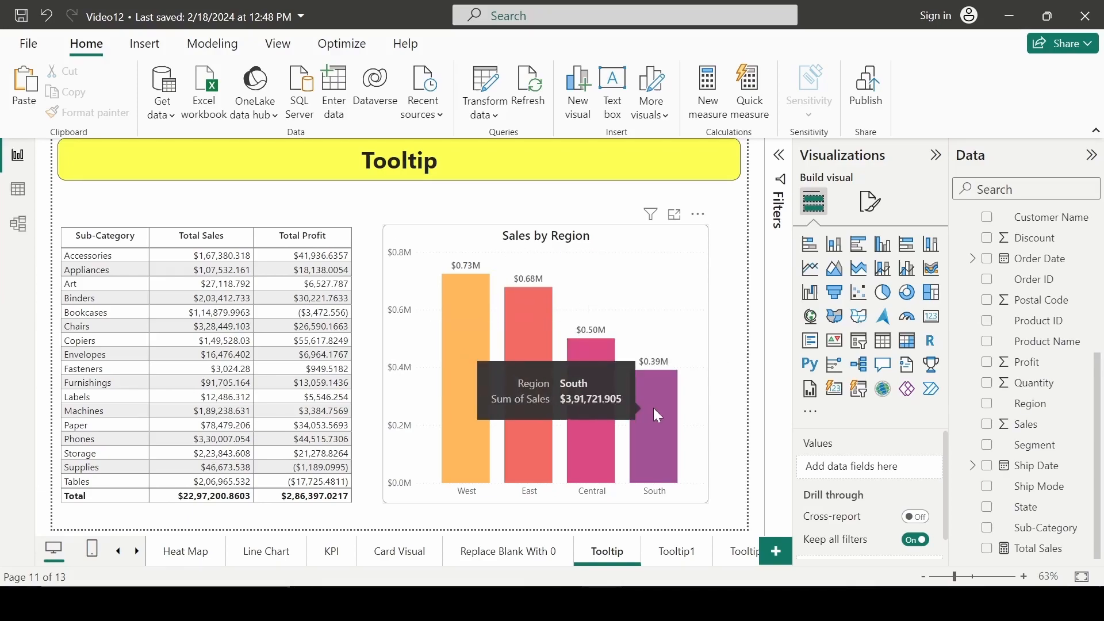
mouse_move(87, 269)
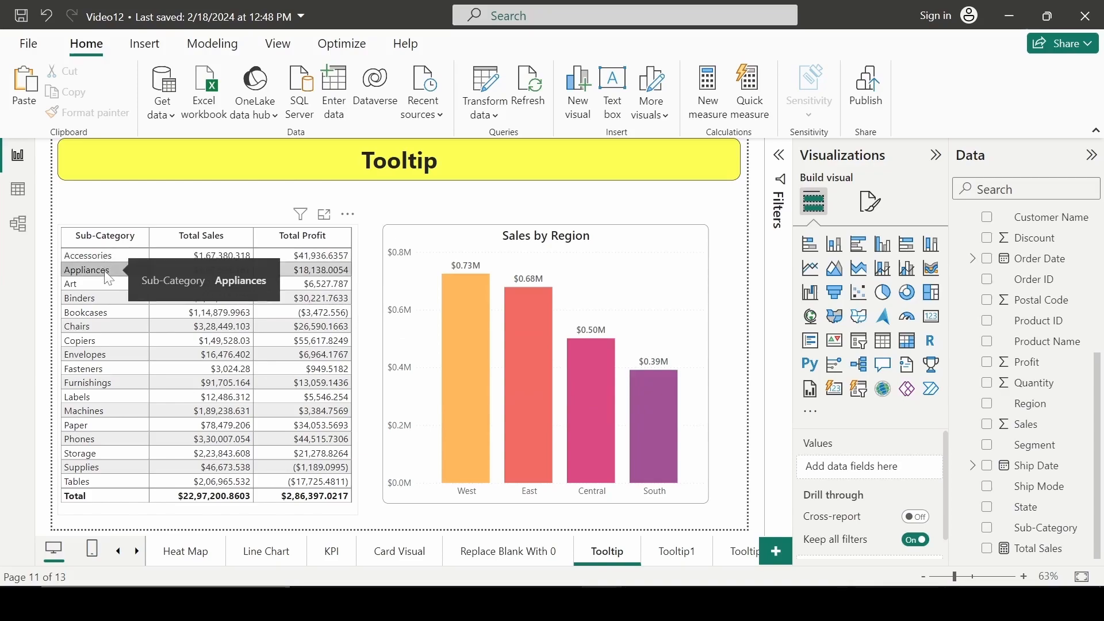
mouse_move(113, 308)
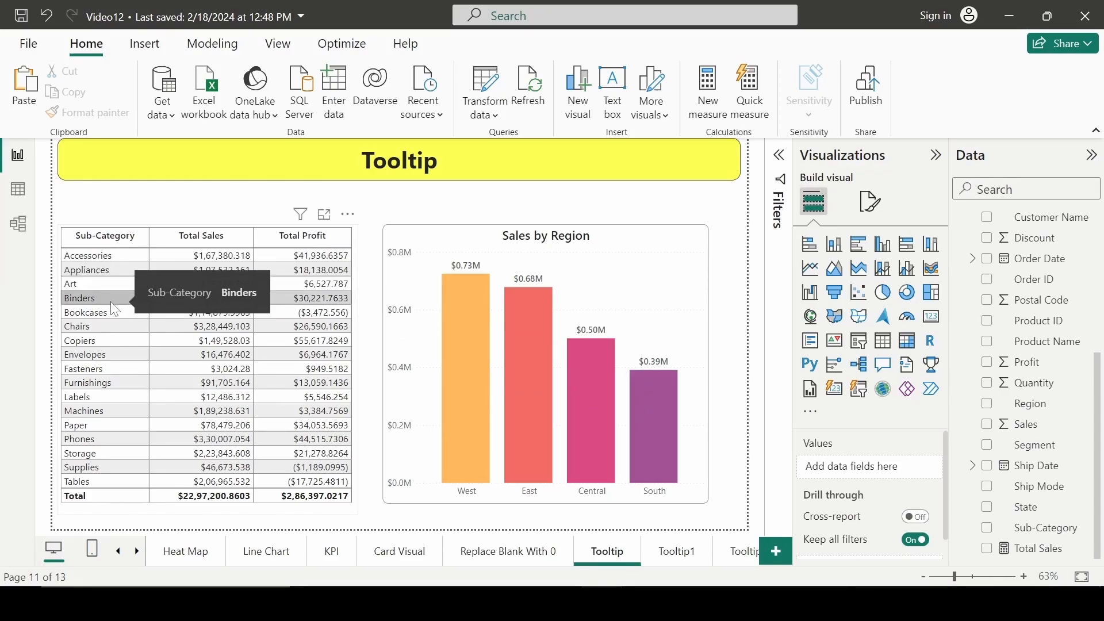
mouse_move(355, 236)
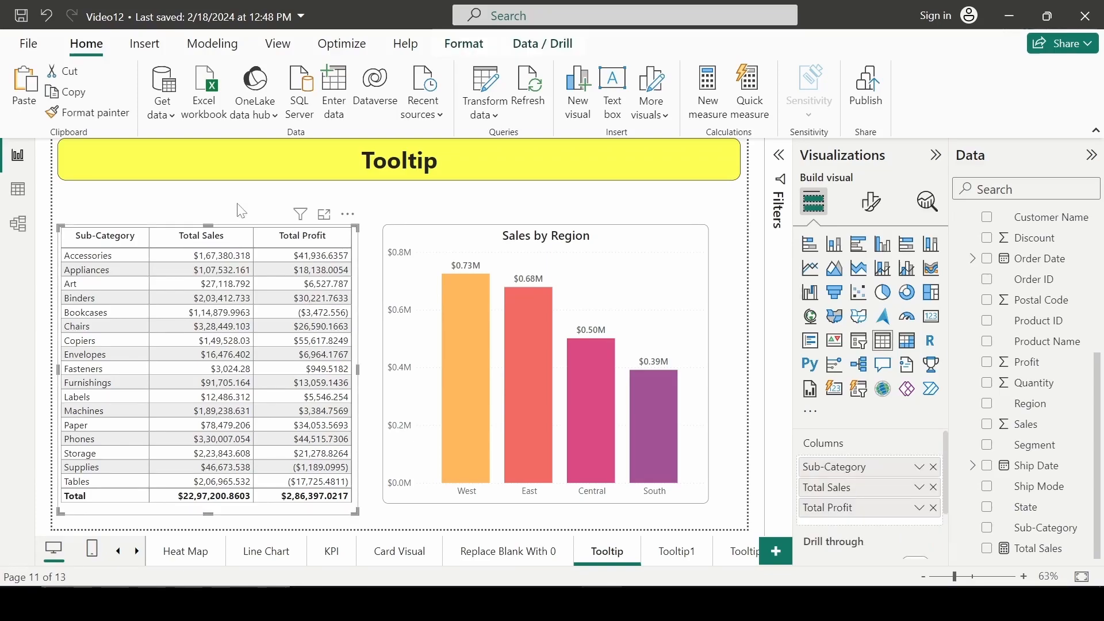
Add a new blank Page 1 to the report and bring up its page formatting.
click(105, 234)
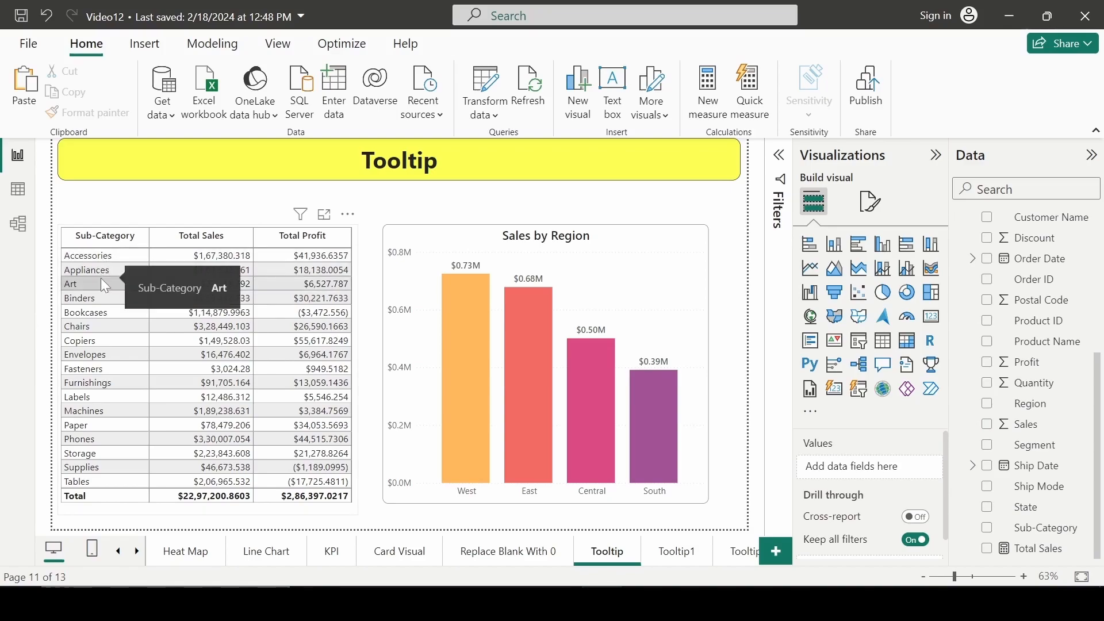
mouse_move(103, 256)
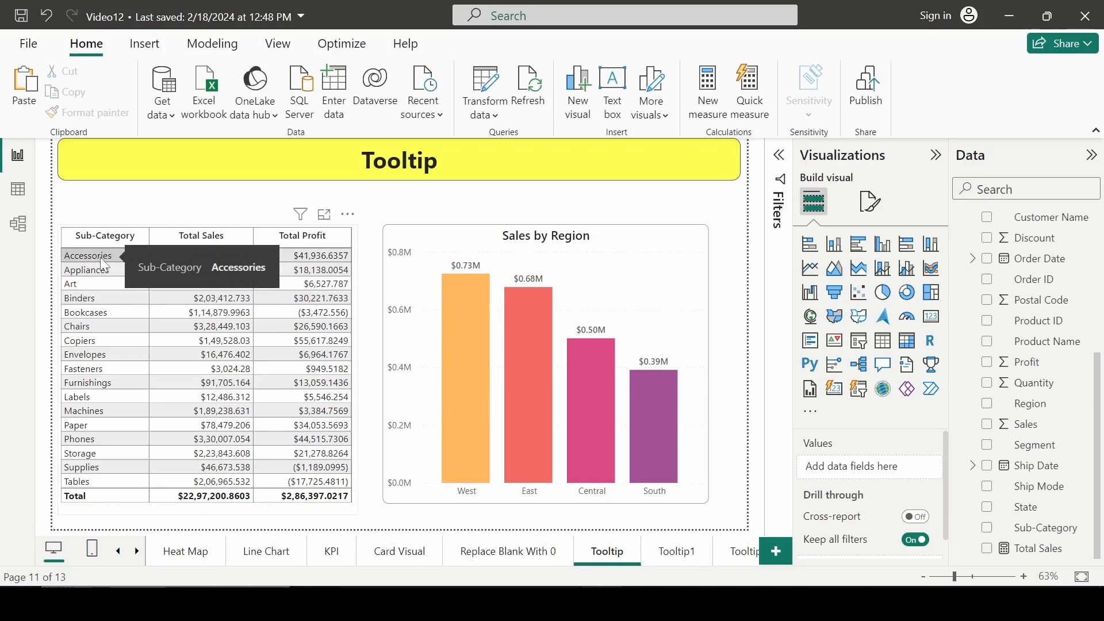
mouse_move(92, 269)
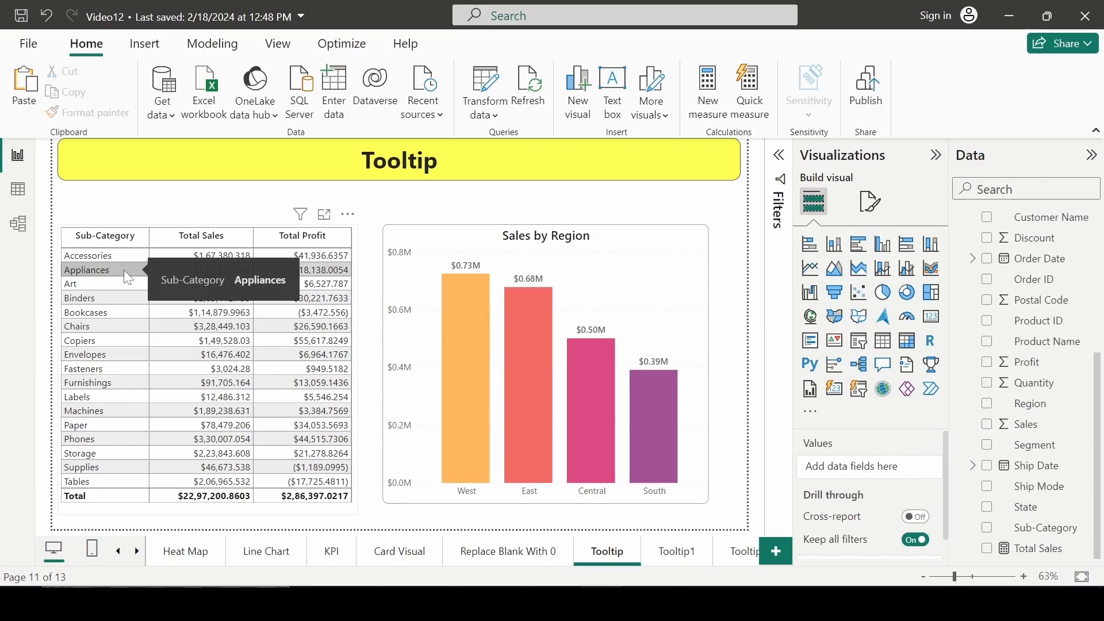
mouse_move(228, 269)
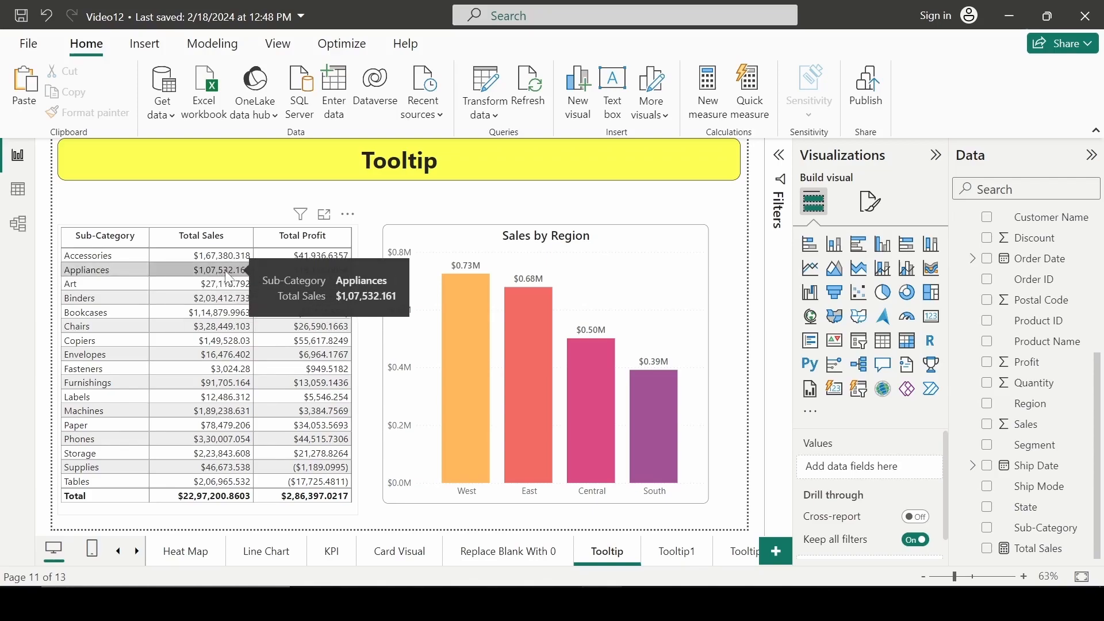
mouse_move(229, 275)
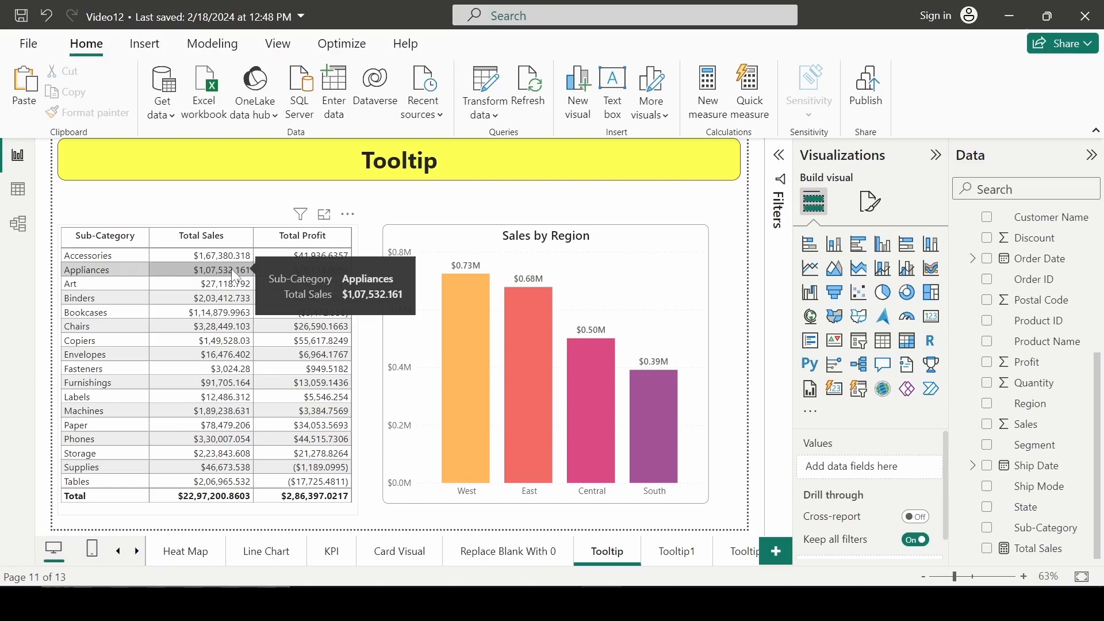
mouse_move(238, 226)
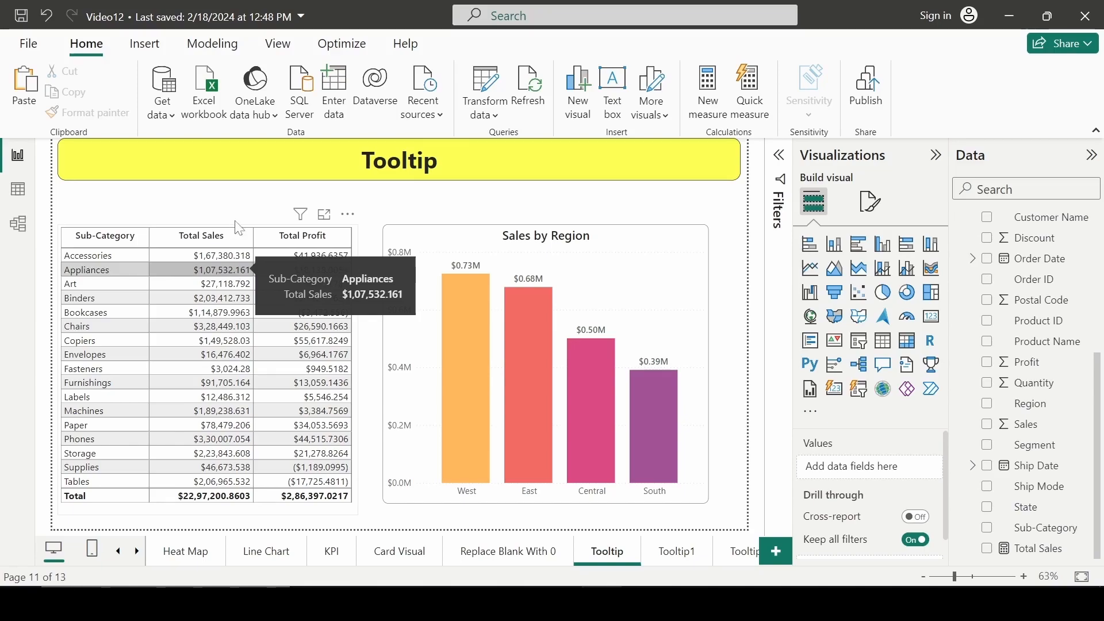
mouse_move(245, 203)
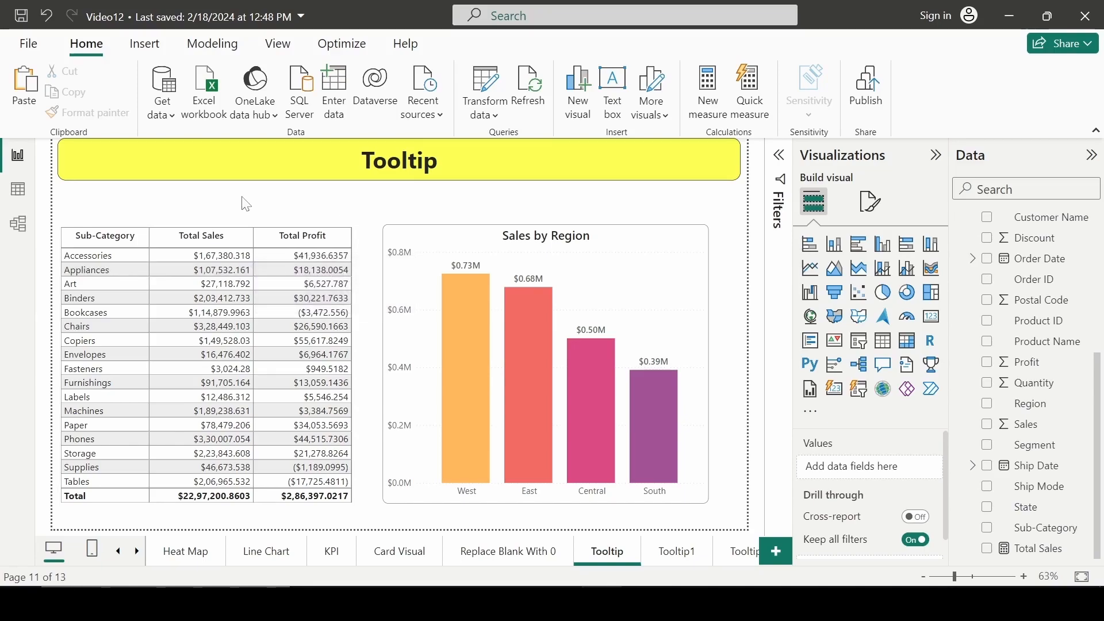
mouse_move(421, 214)
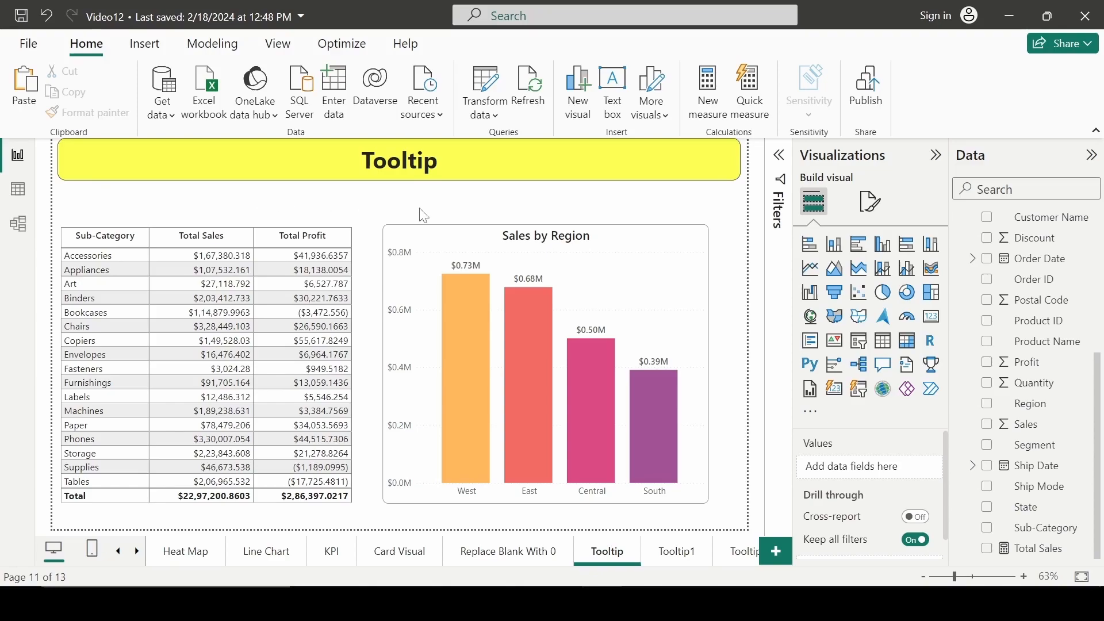
mouse_move(775, 551)
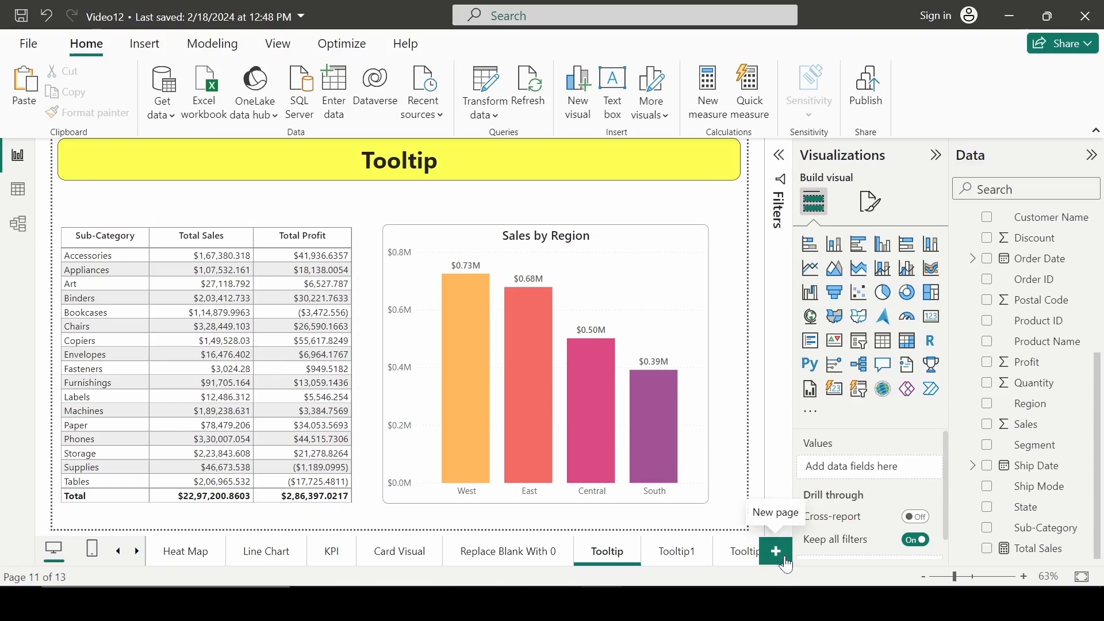
click(783, 550)
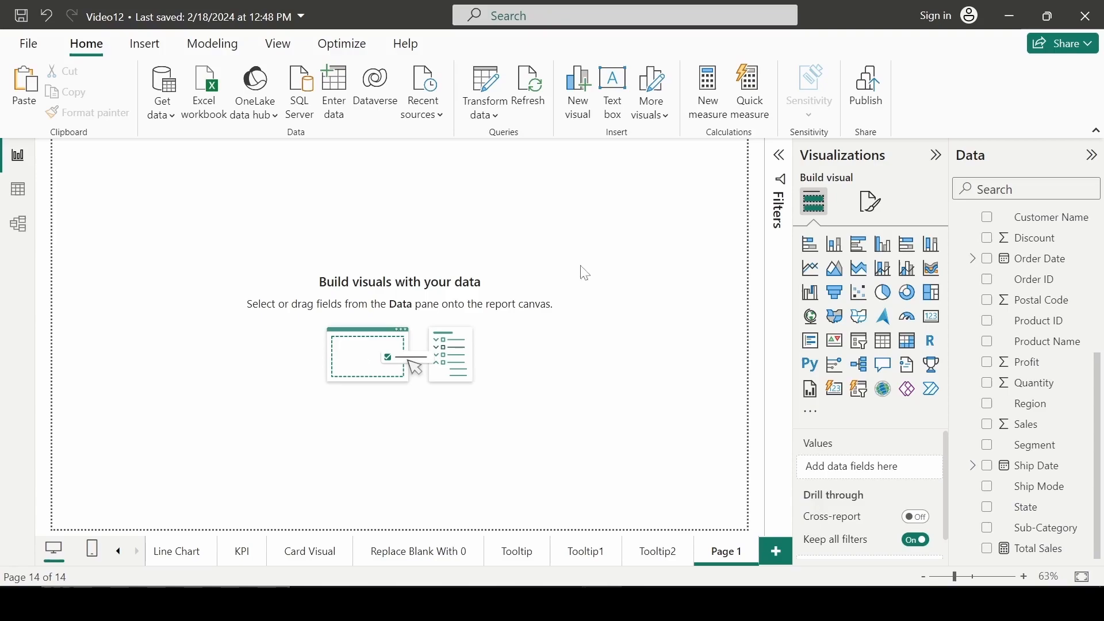
mouse_move(870, 202)
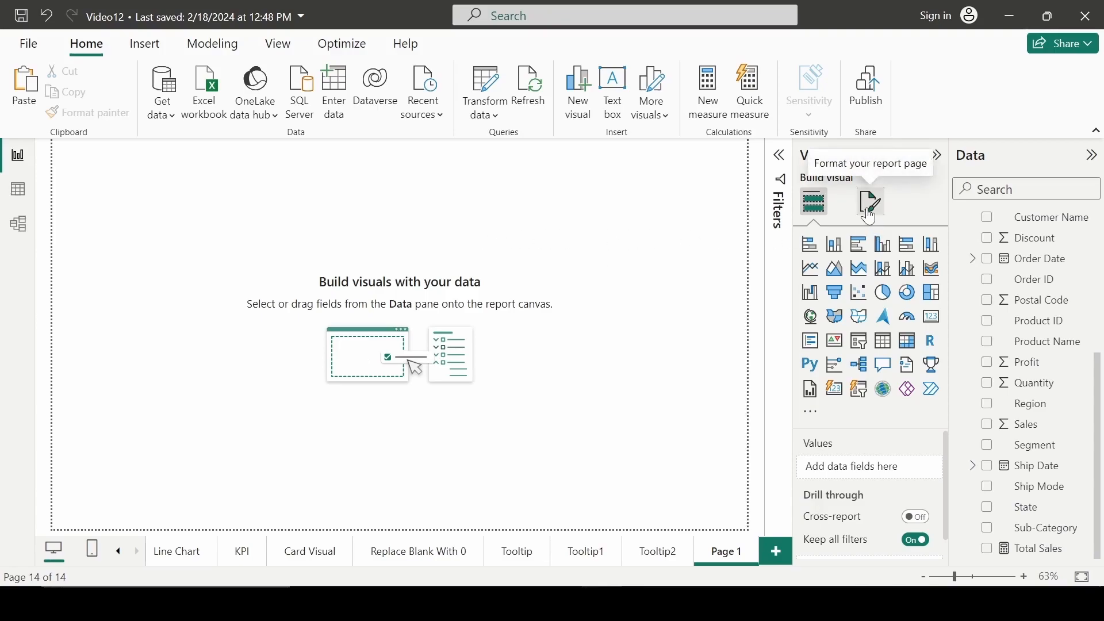
click(869, 203)
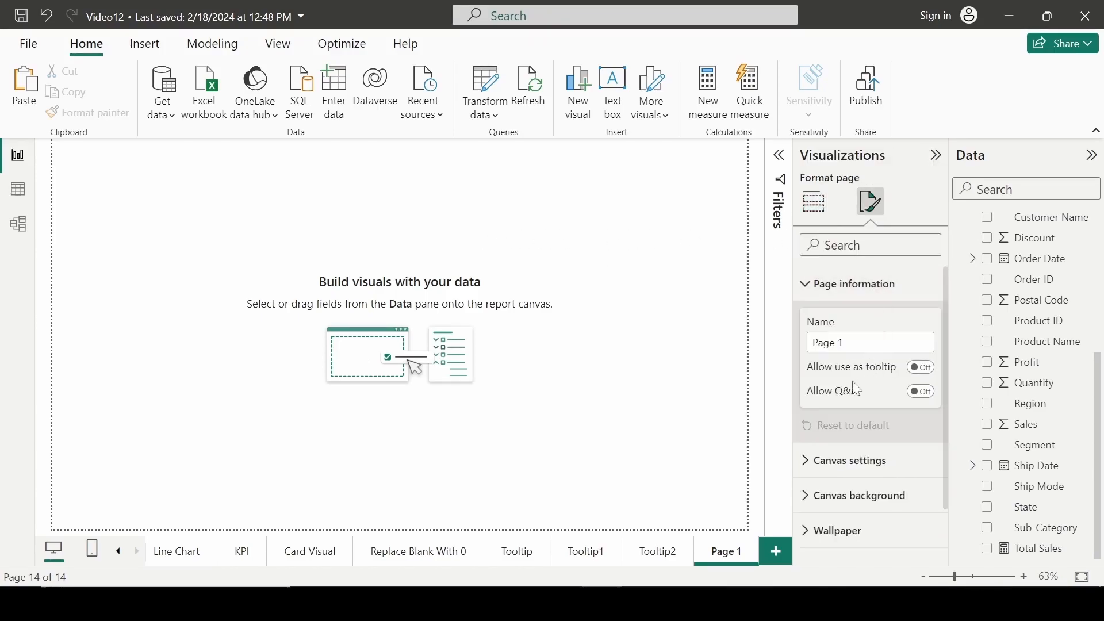
mouse_move(852, 367)
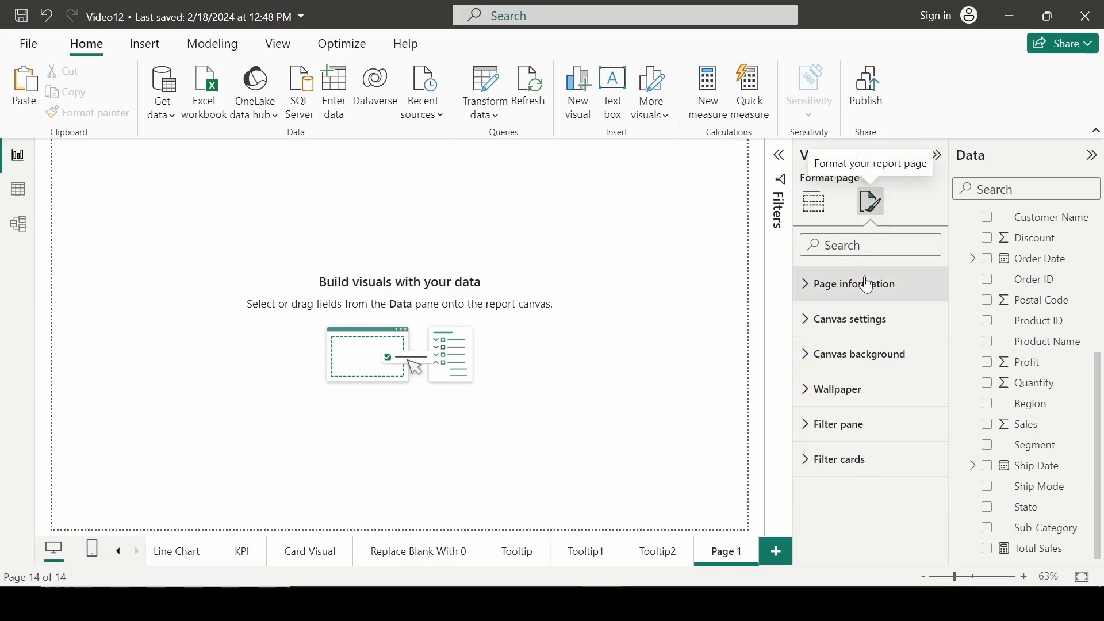
In Page information, confirm Allow use as tooltip is On for Page 1.
click(852, 283)
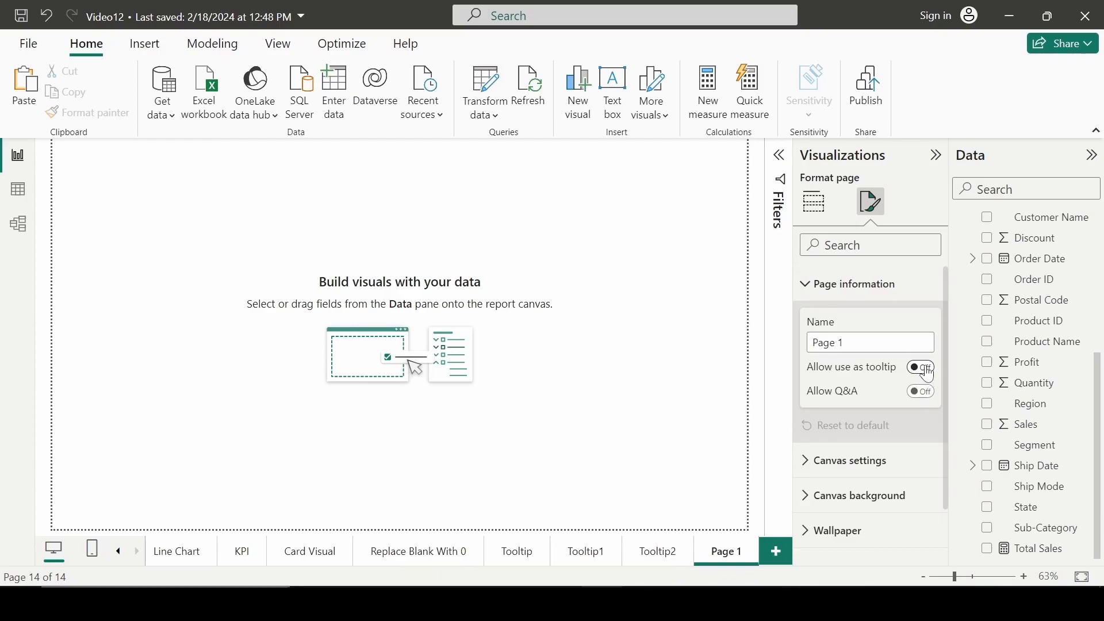
click(920, 366)
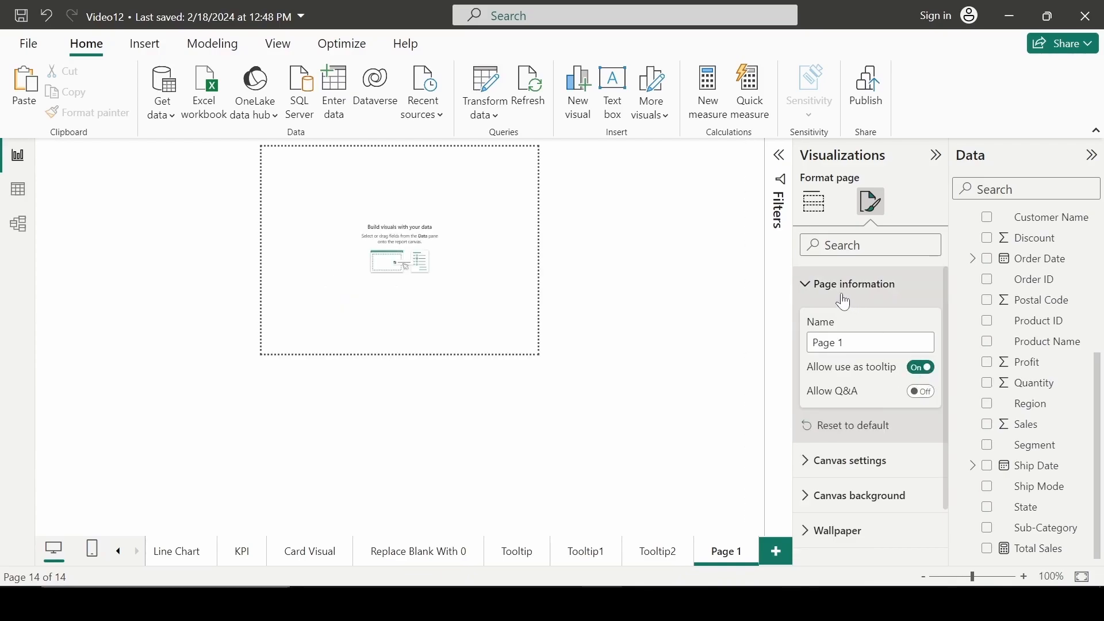
click(854, 284)
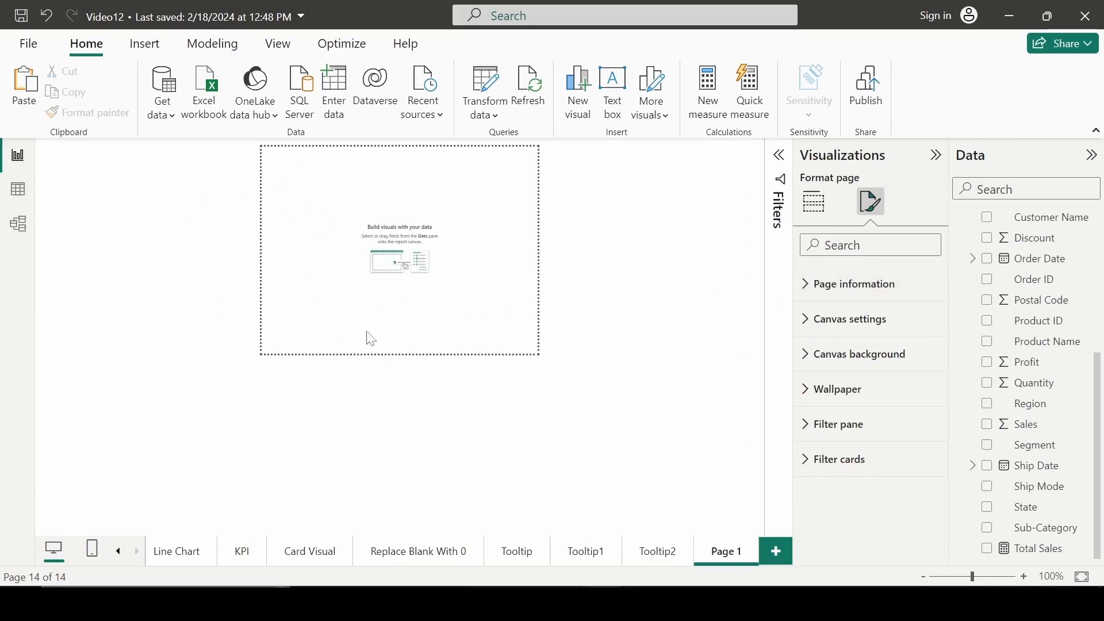
mouse_move(628, 281)
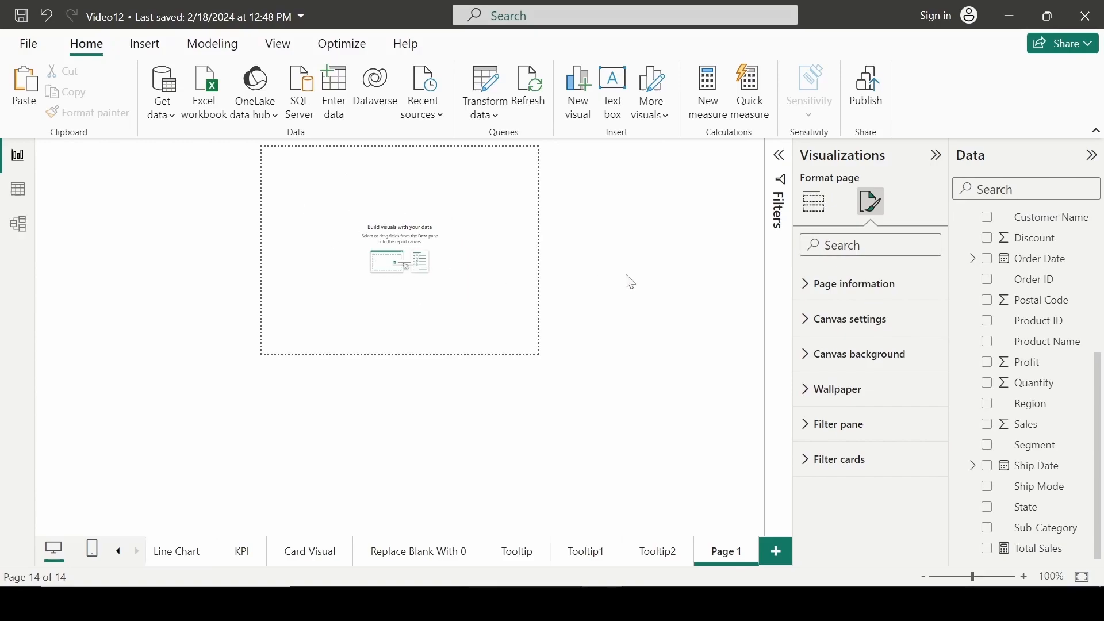
Set Page 1's canvas type to Custom, keeping the 240 x 320 px tooltip size.
click(848, 318)
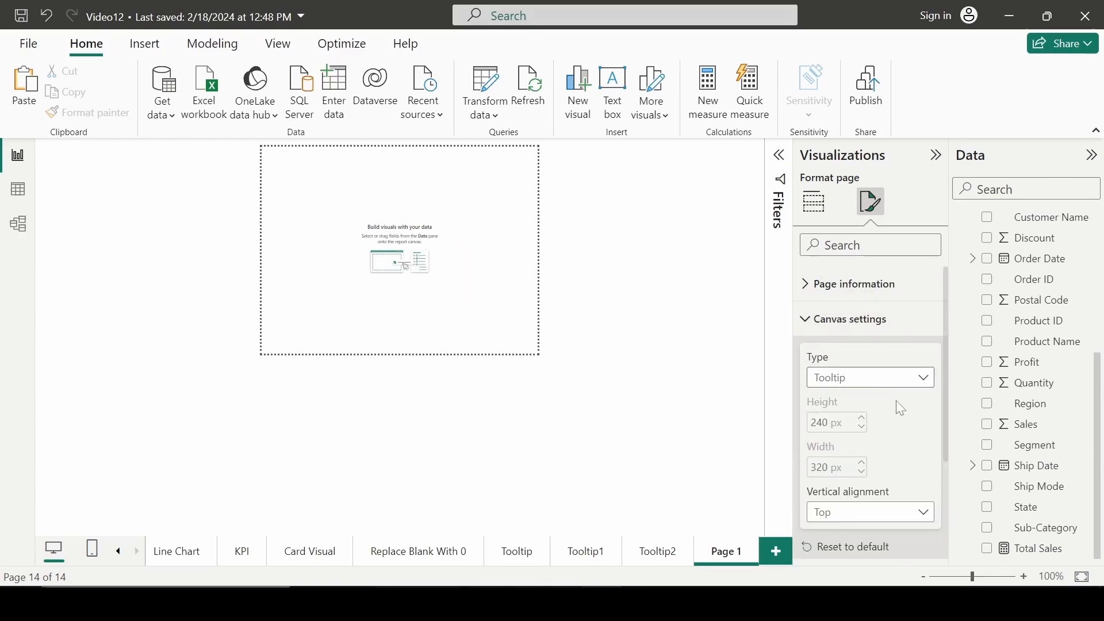
click(869, 377)
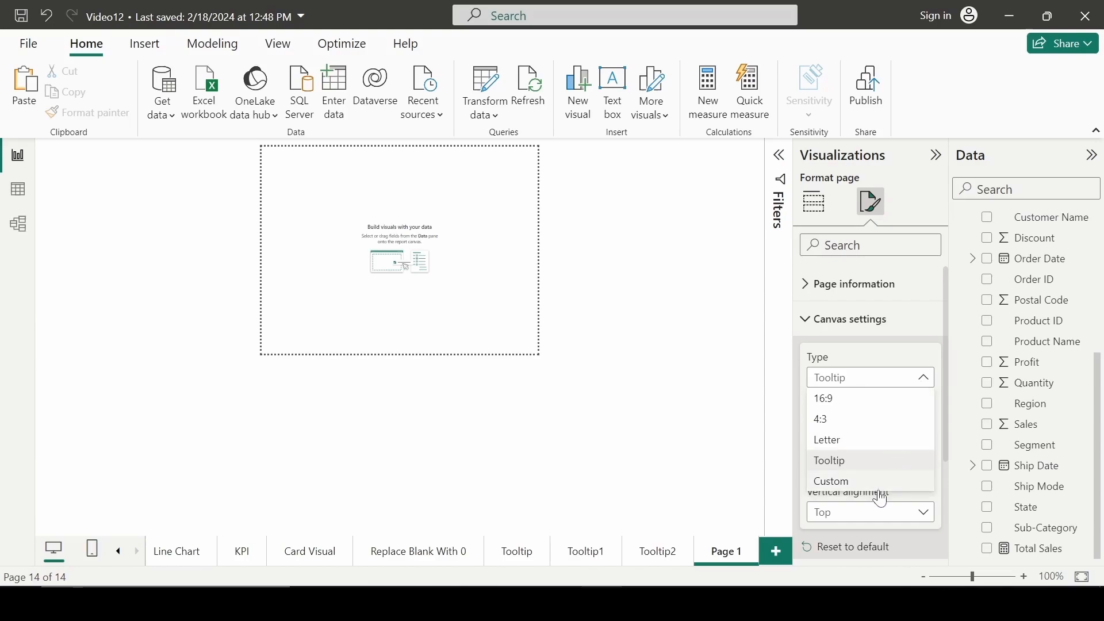
click(830, 481)
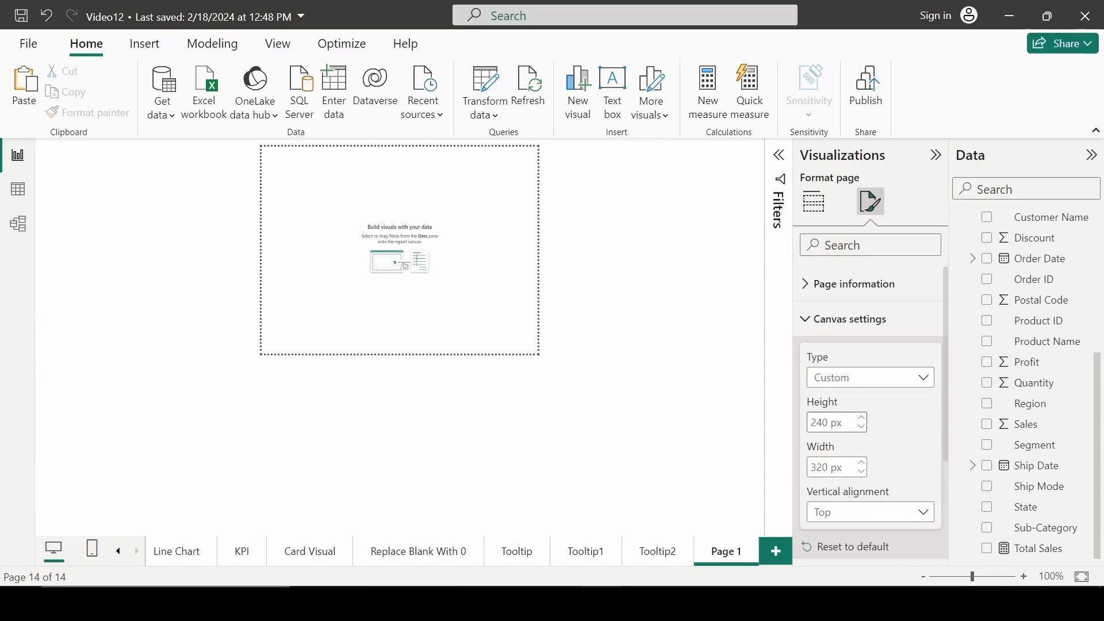
scroll(down, 3)
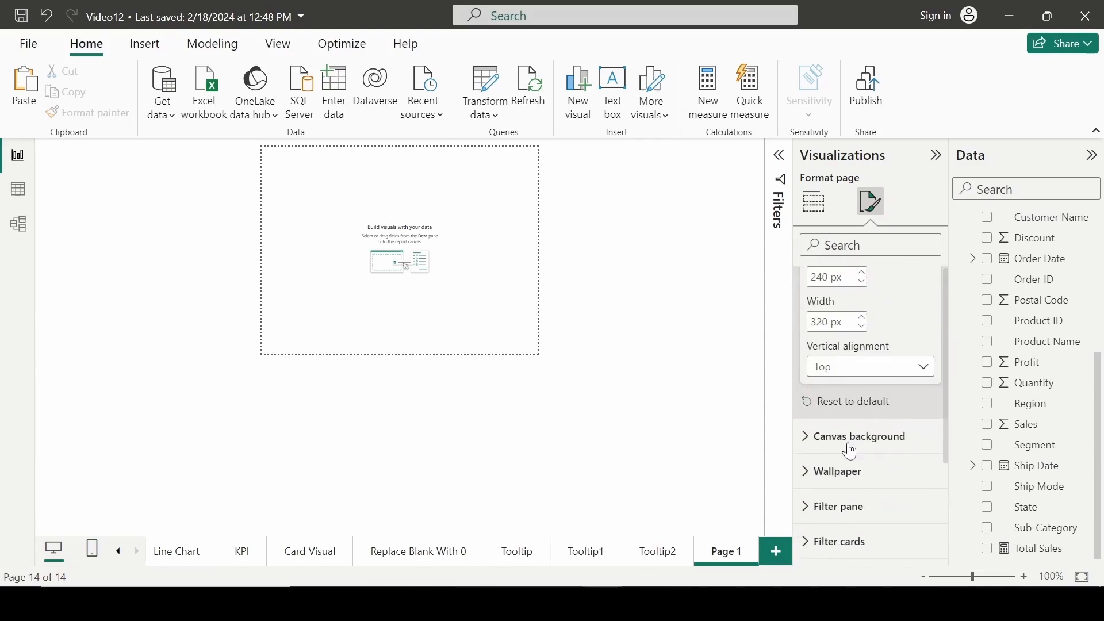
click(847, 318)
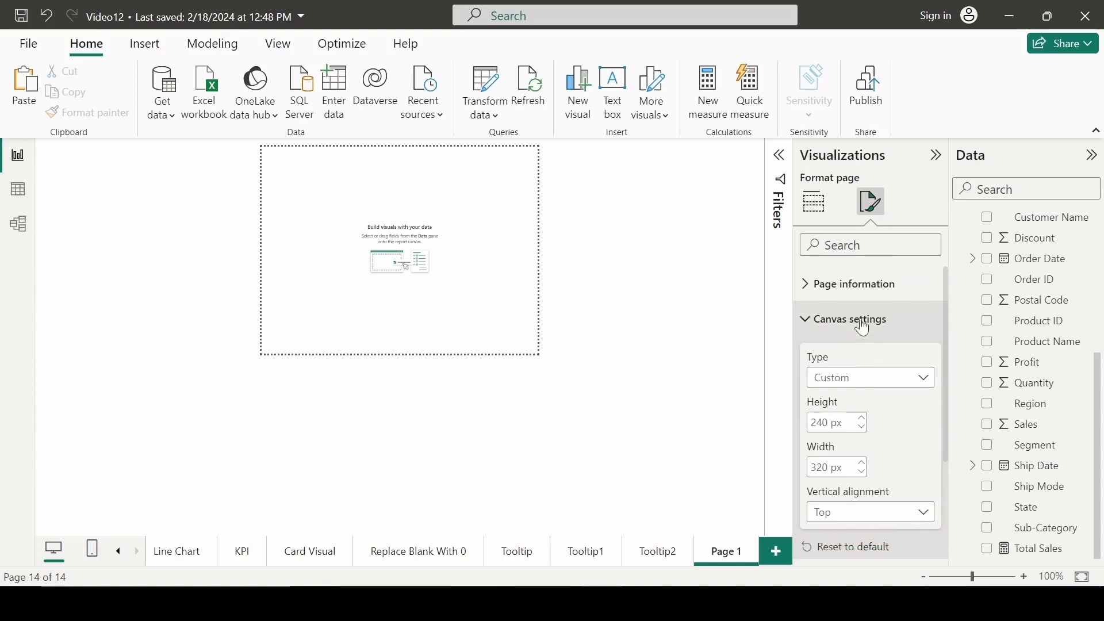
mouse_move(625, 291)
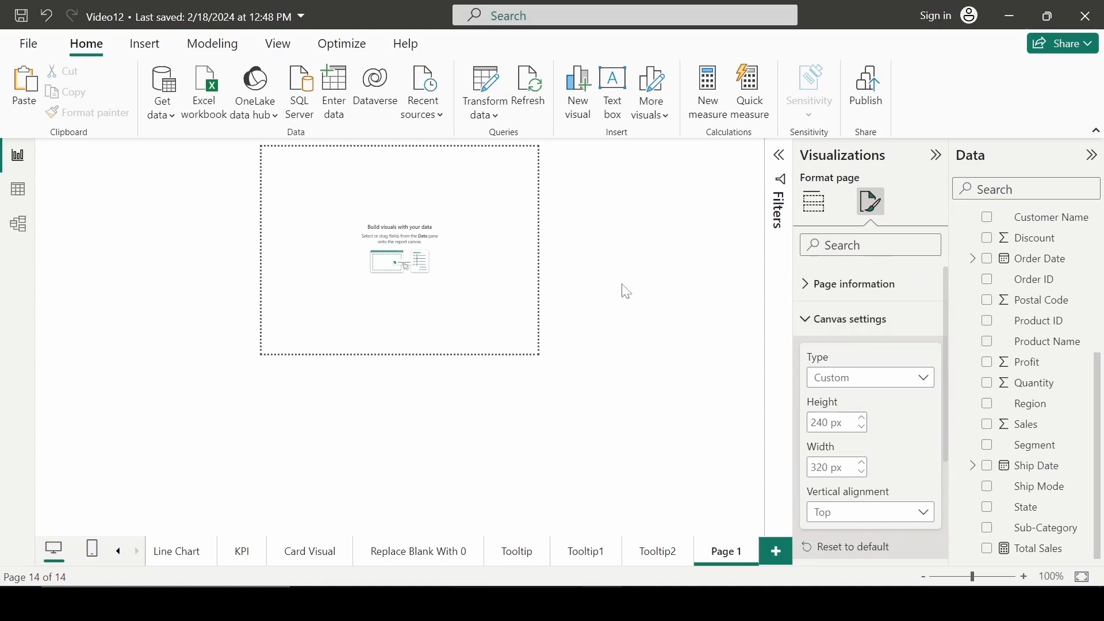
mouse_move(445, 228)
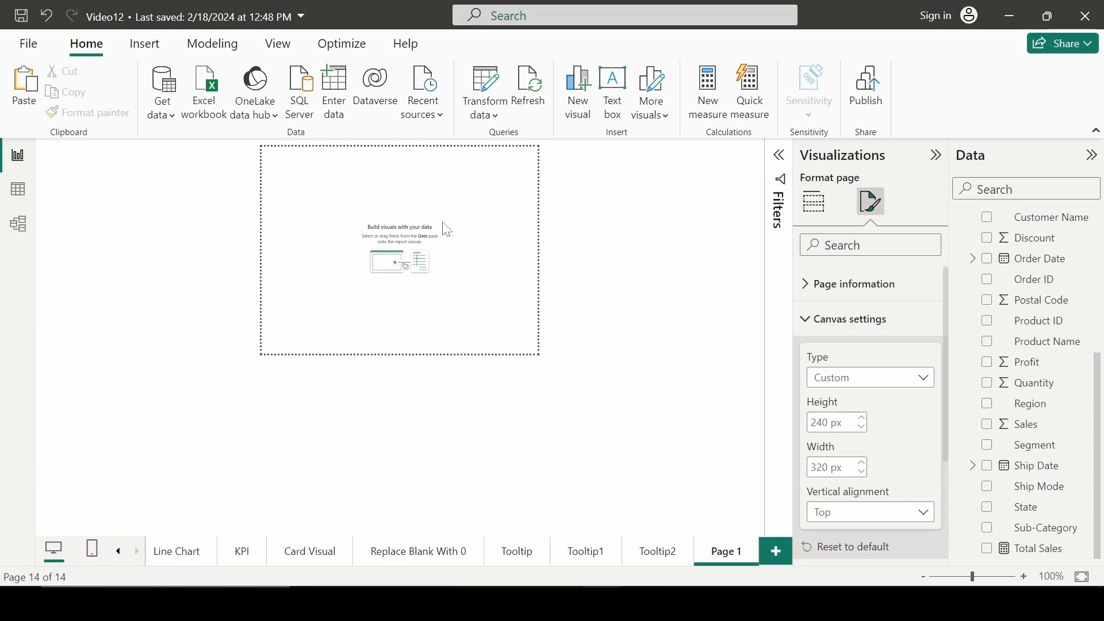
click(848, 319)
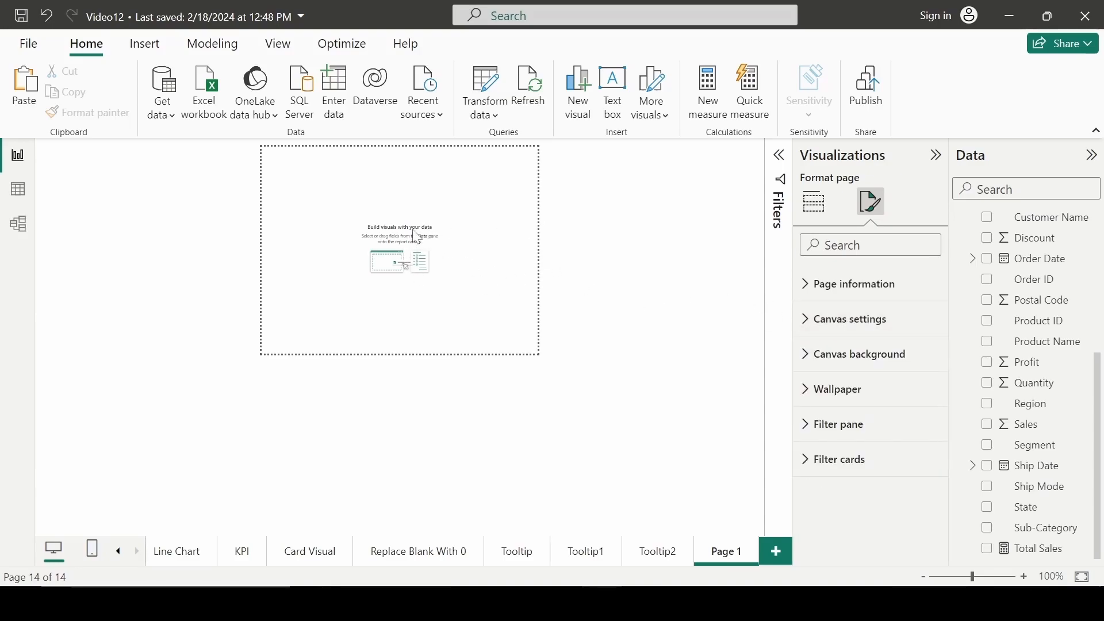
Place a pie chart on Page 1 with Region as legend and Sales as values.
click(812, 202)
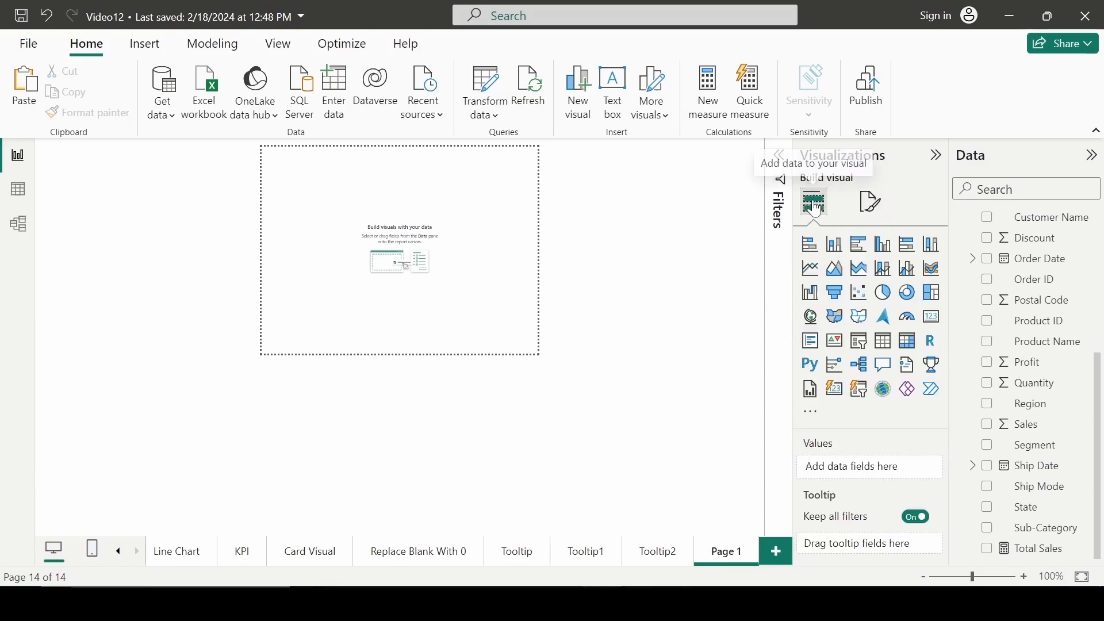
mouse_move(881, 292)
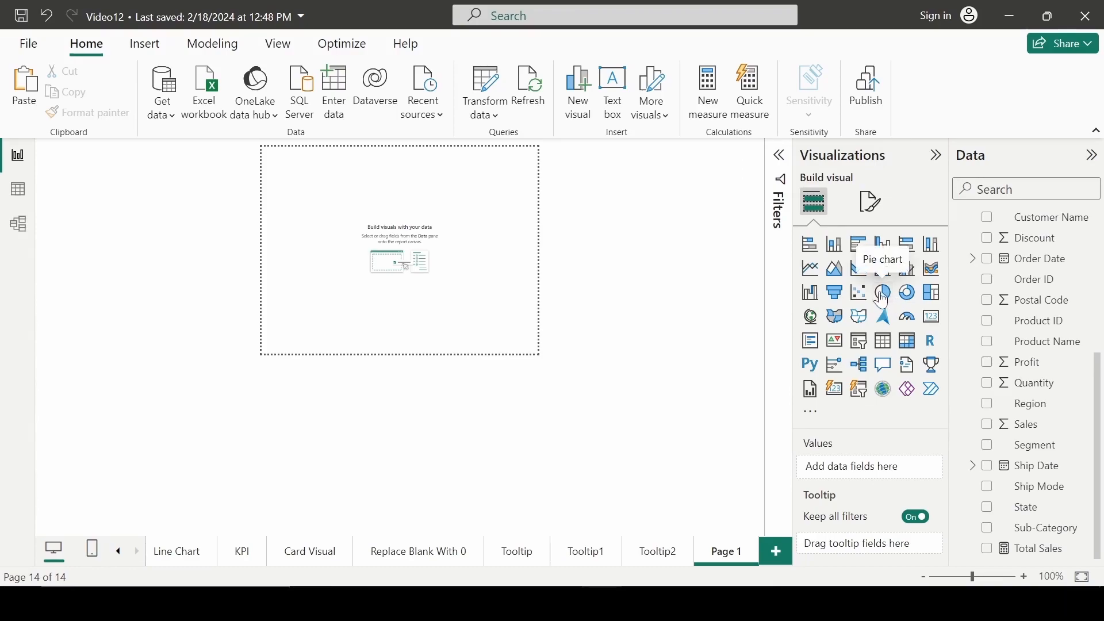
click(882, 292)
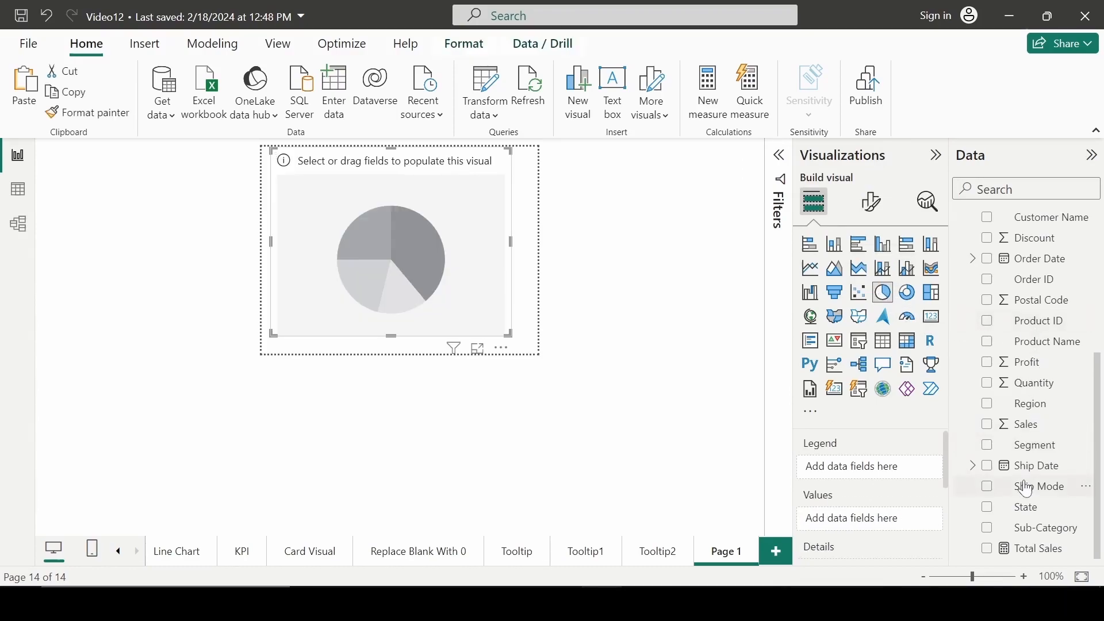
mouse_move(986, 408)
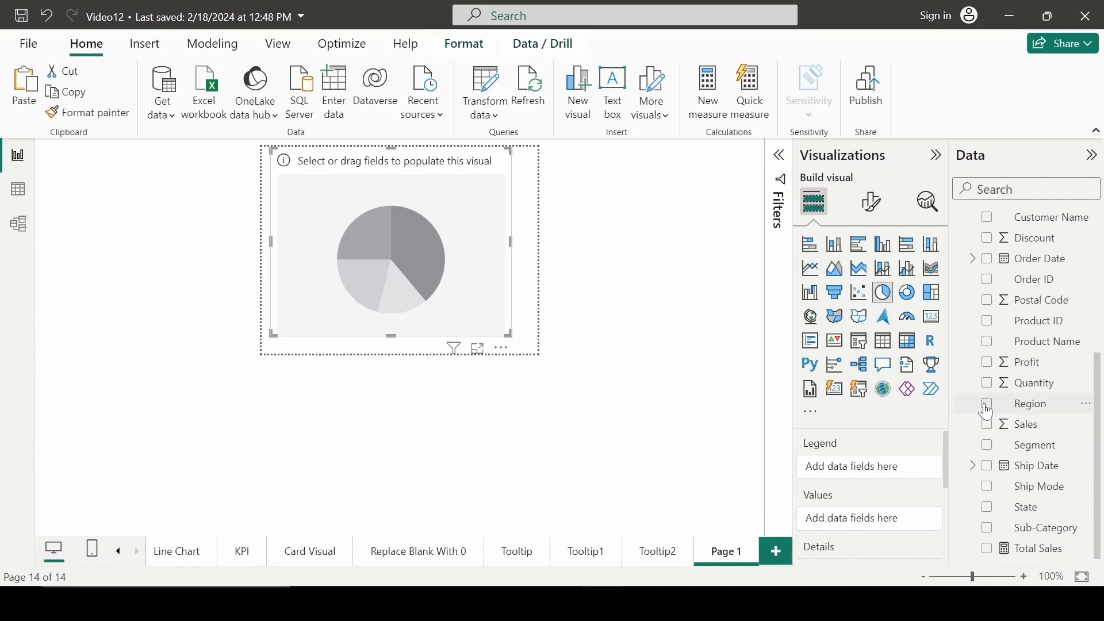
click(986, 402)
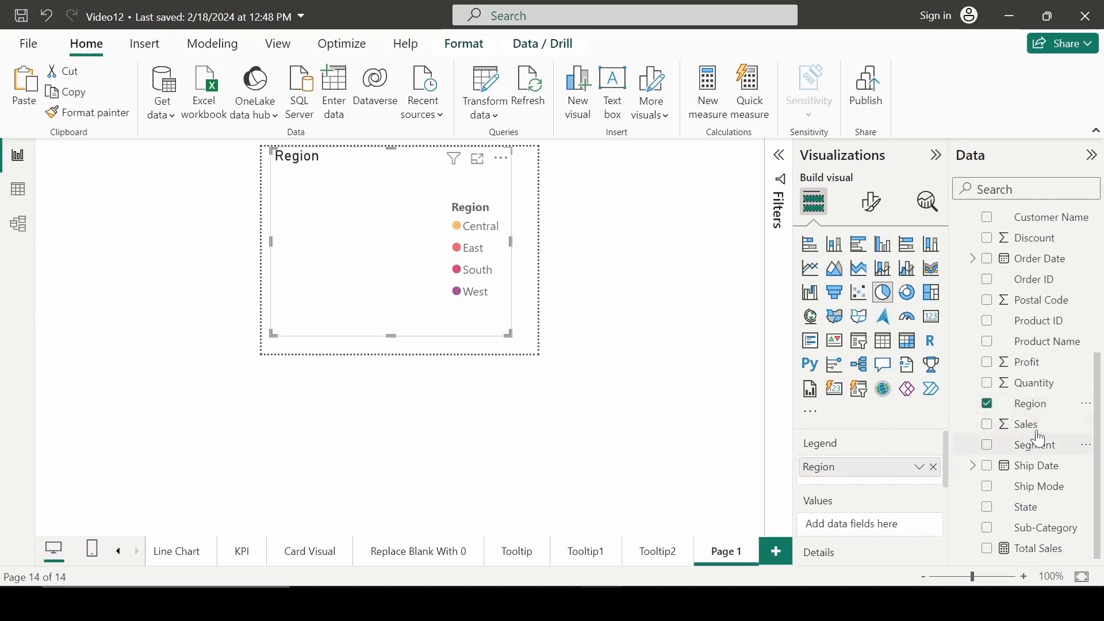
click(986, 423)
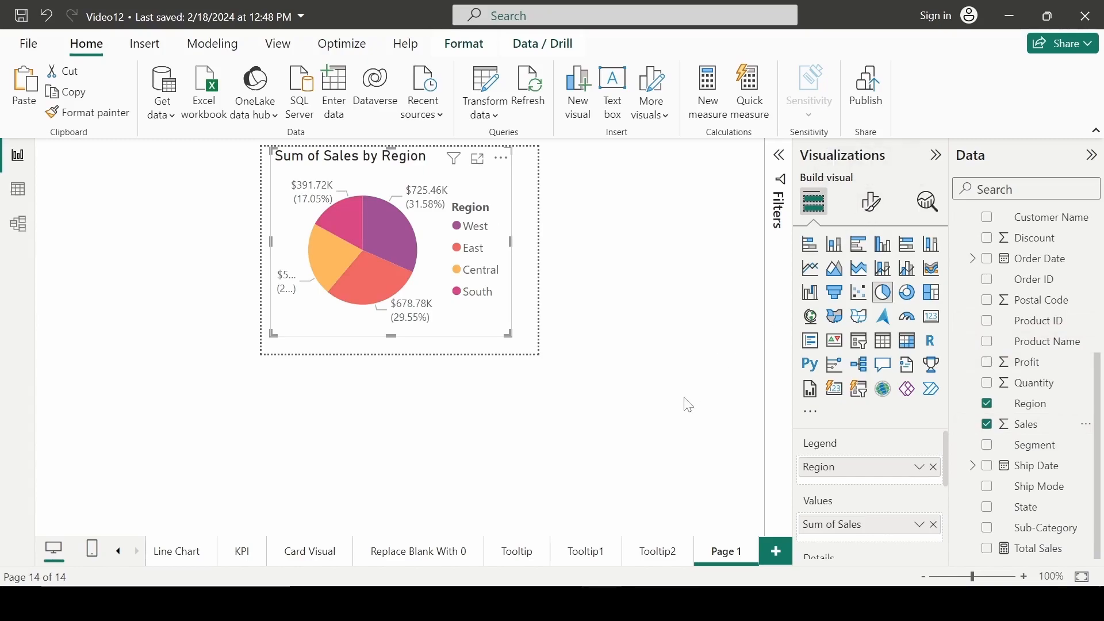
mouse_move(659, 551)
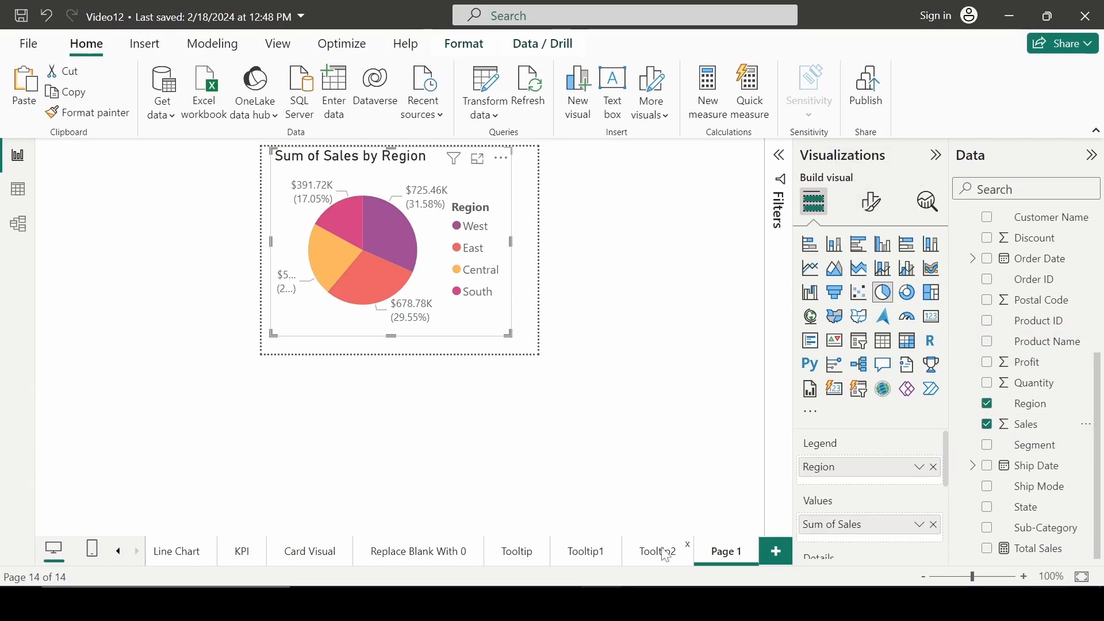
mouse_move(585, 556)
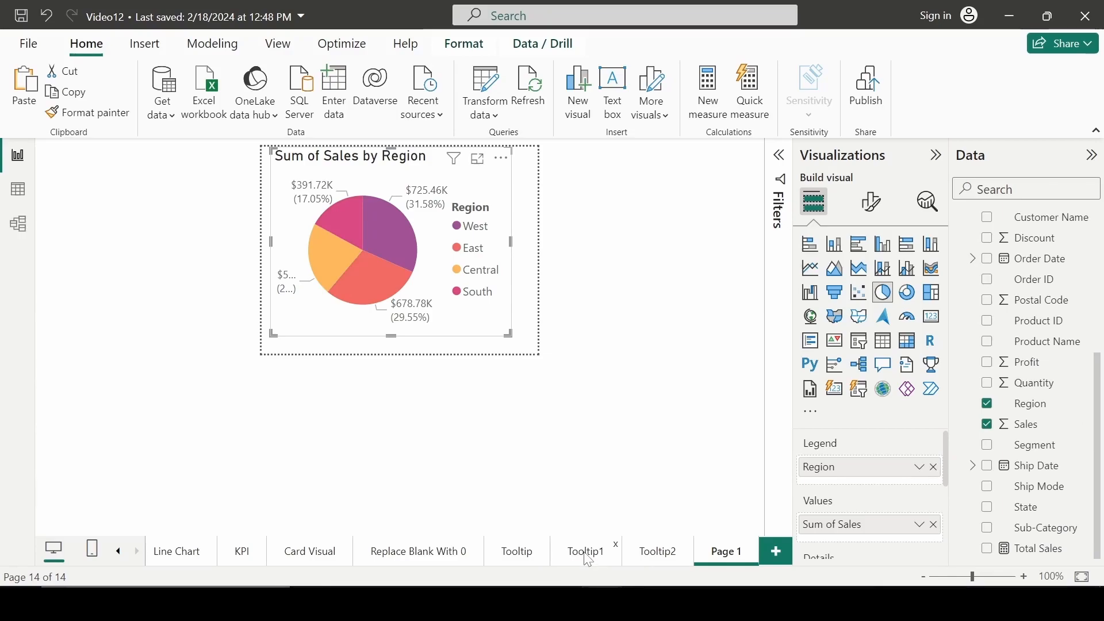
Review Tooltip1 then Tooltip2, adjusting the Total Profit card beside Total Customers and Sales by ShipMode.
click(584, 551)
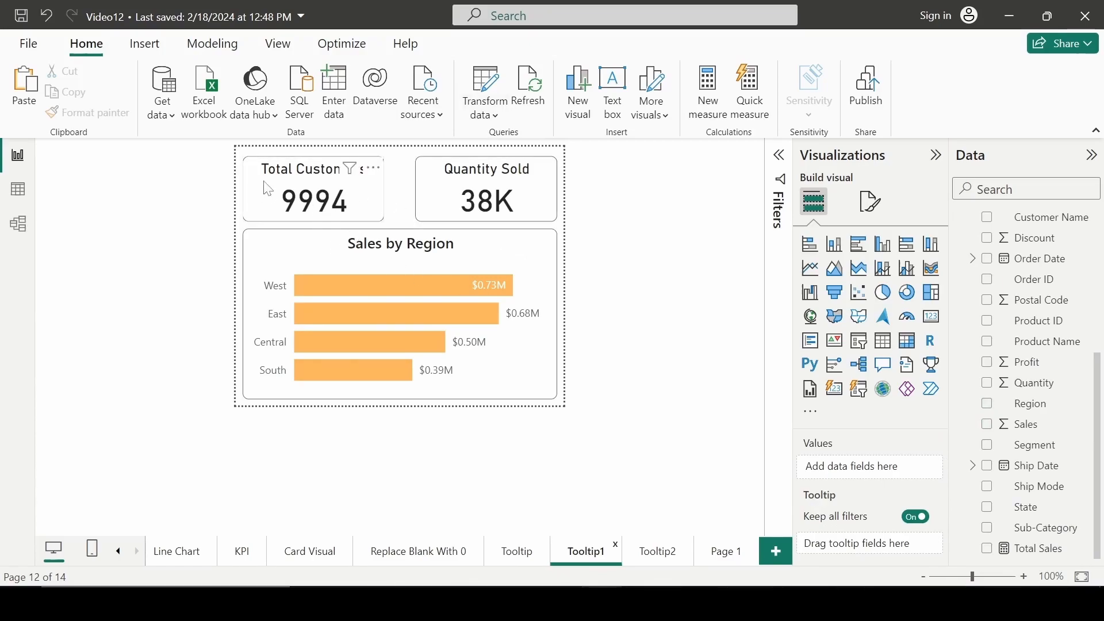
mouse_move(345, 199)
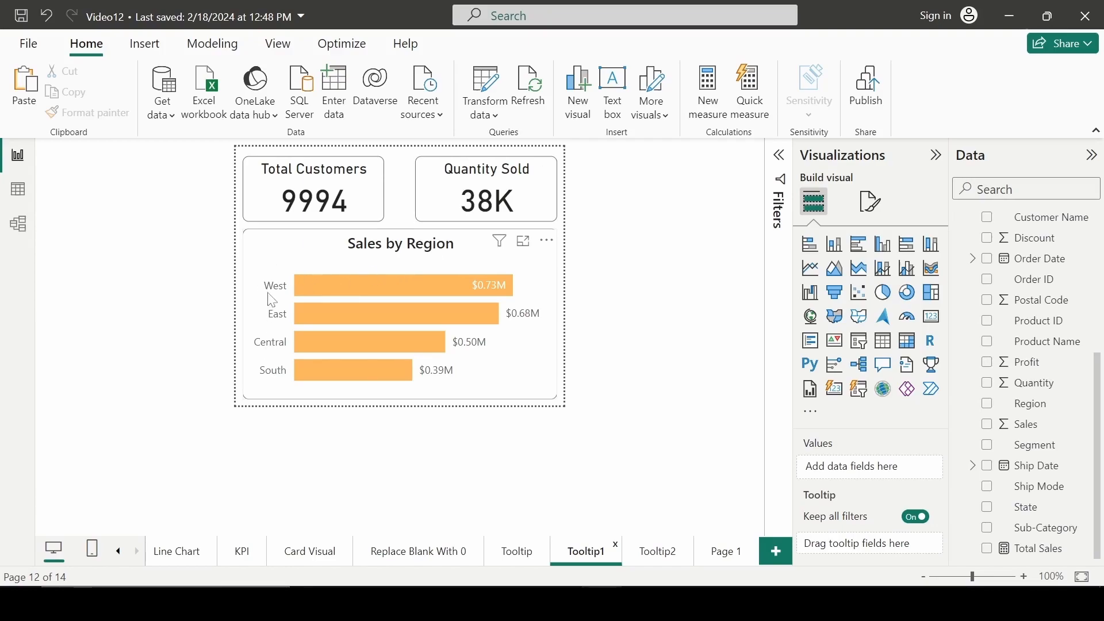
mouse_move(398, 400)
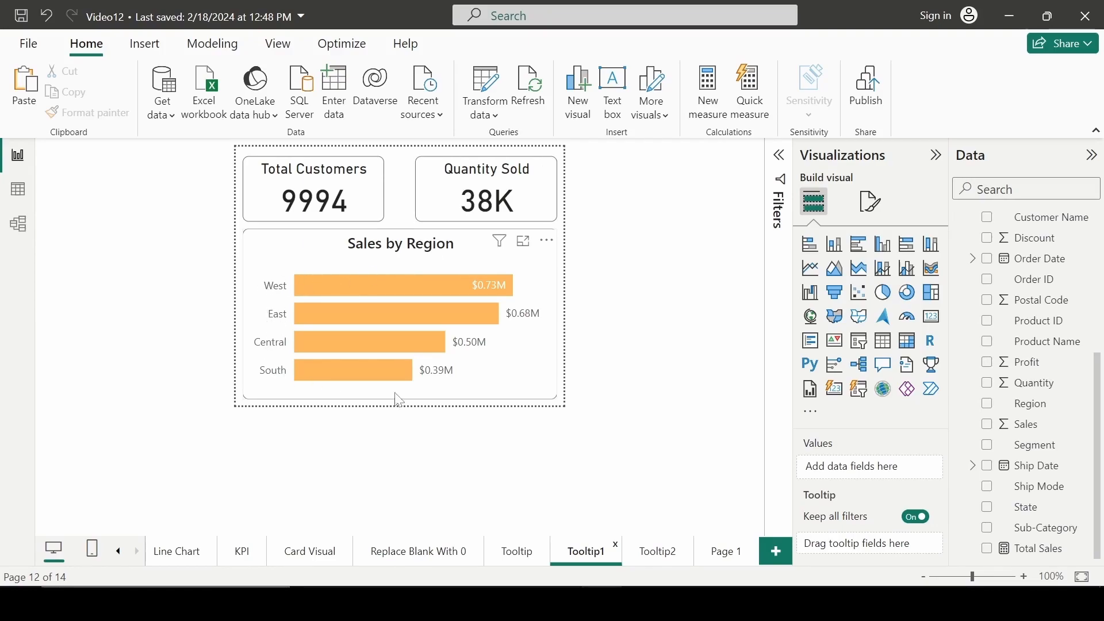
click(657, 550)
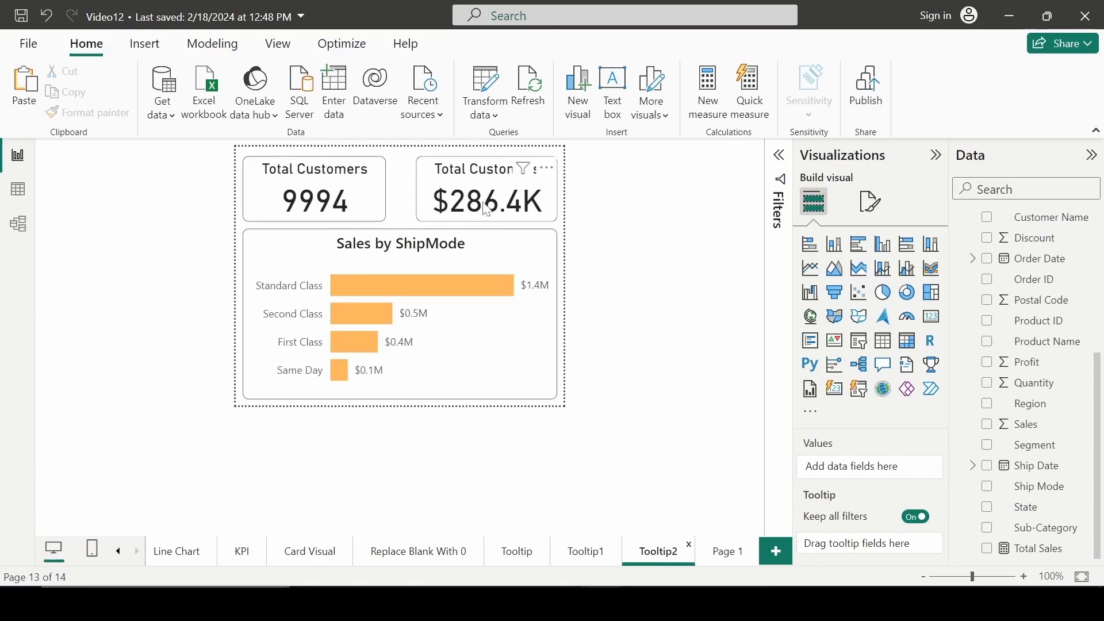
mouse_move(438, 189)
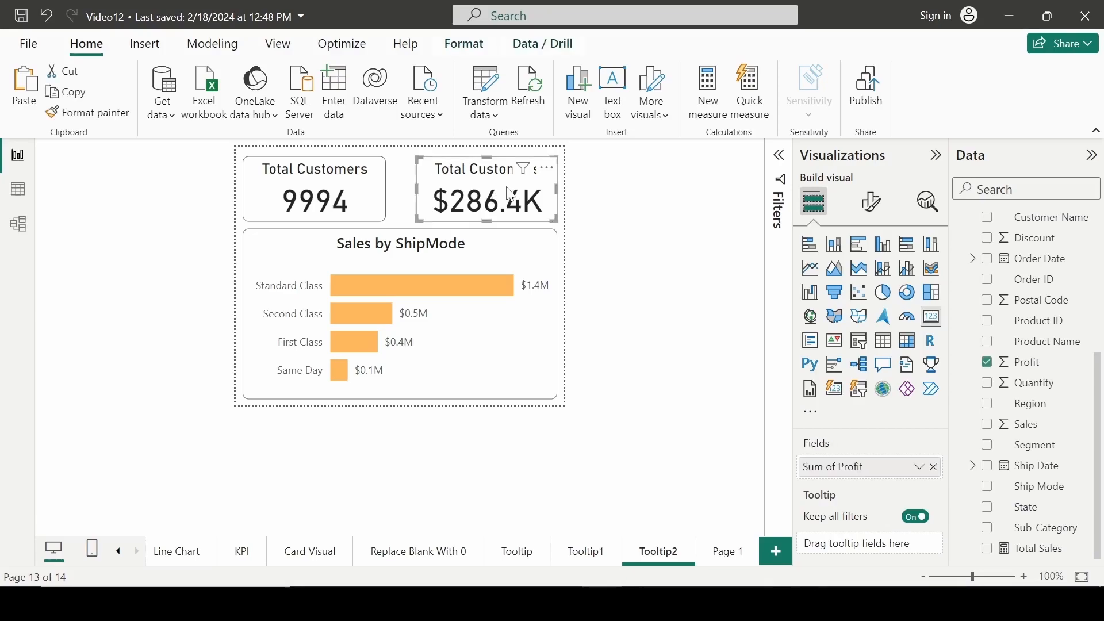
mouse_move(908, 475)
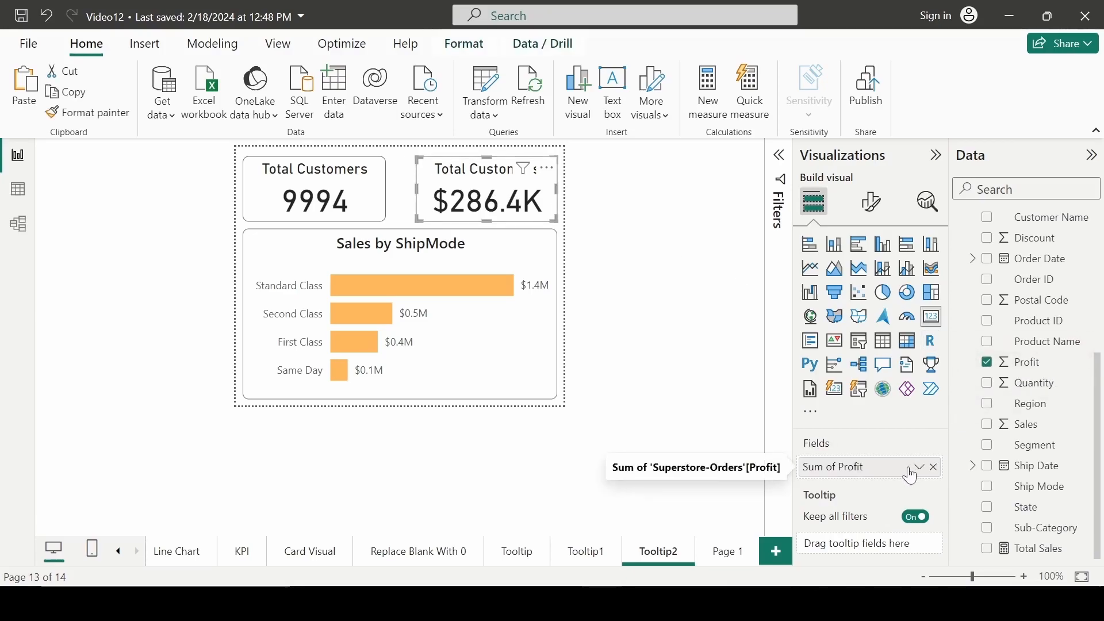
mouse_move(870, 205)
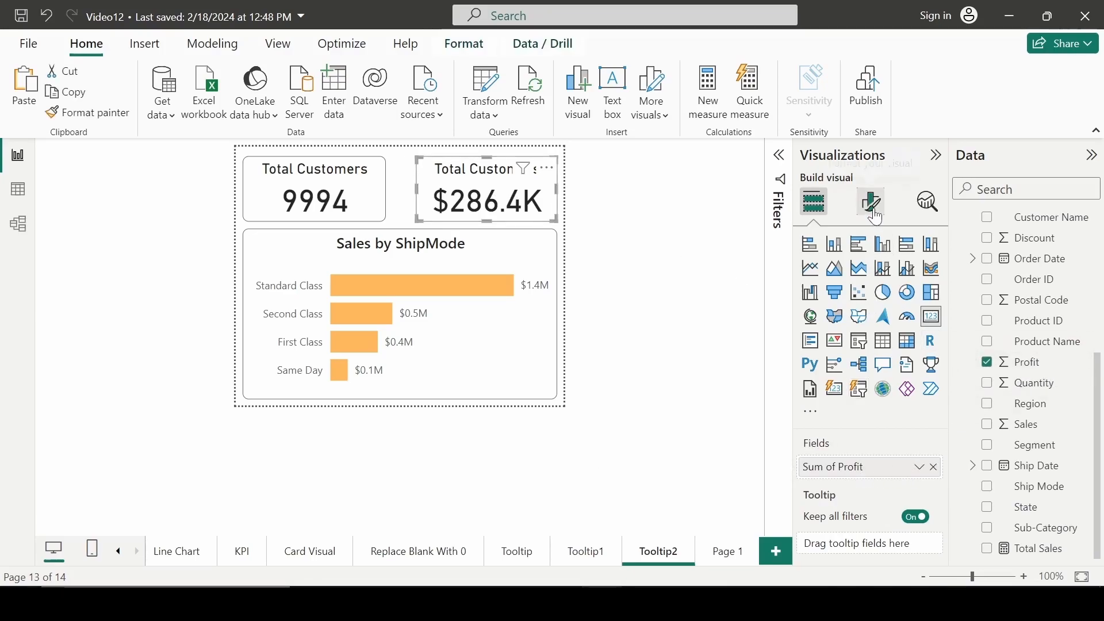
click(870, 202)
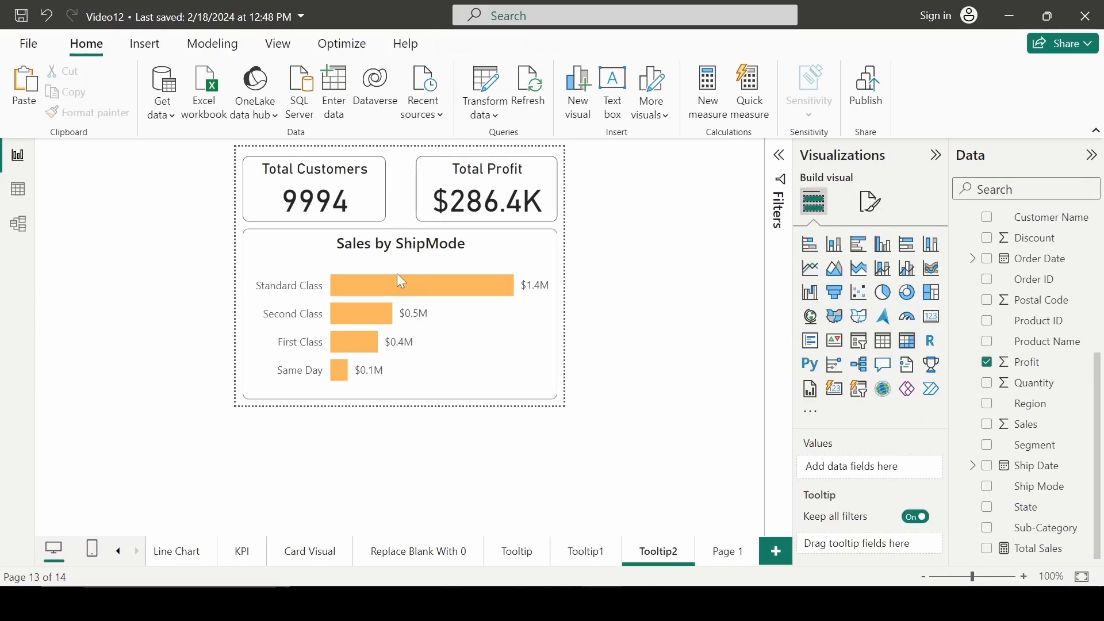
mouse_move(298, 382)
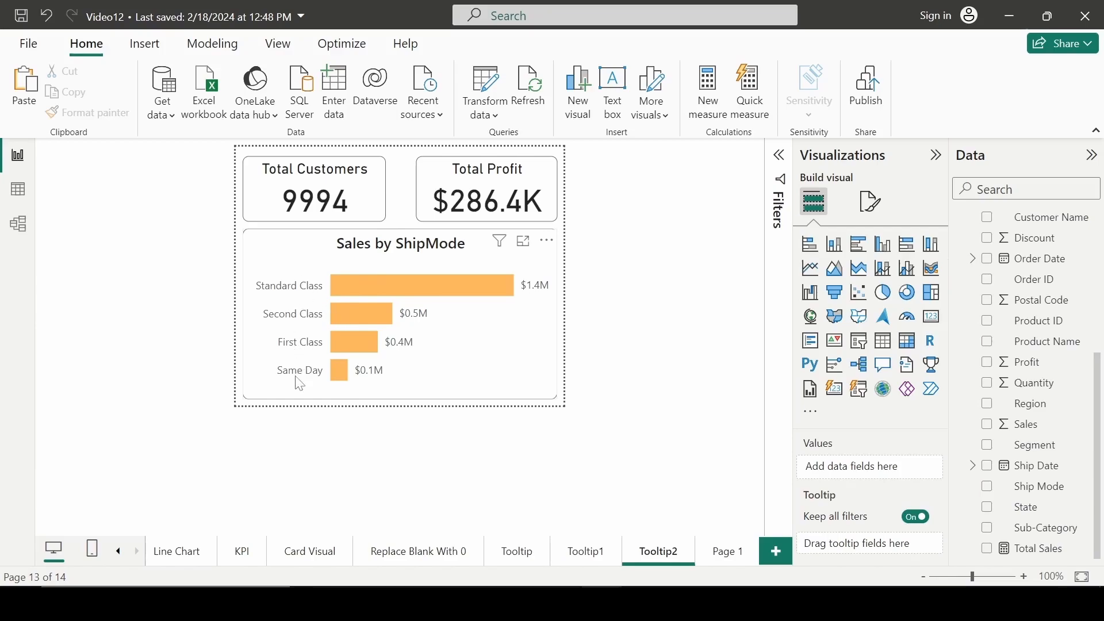
mouse_move(310, 378)
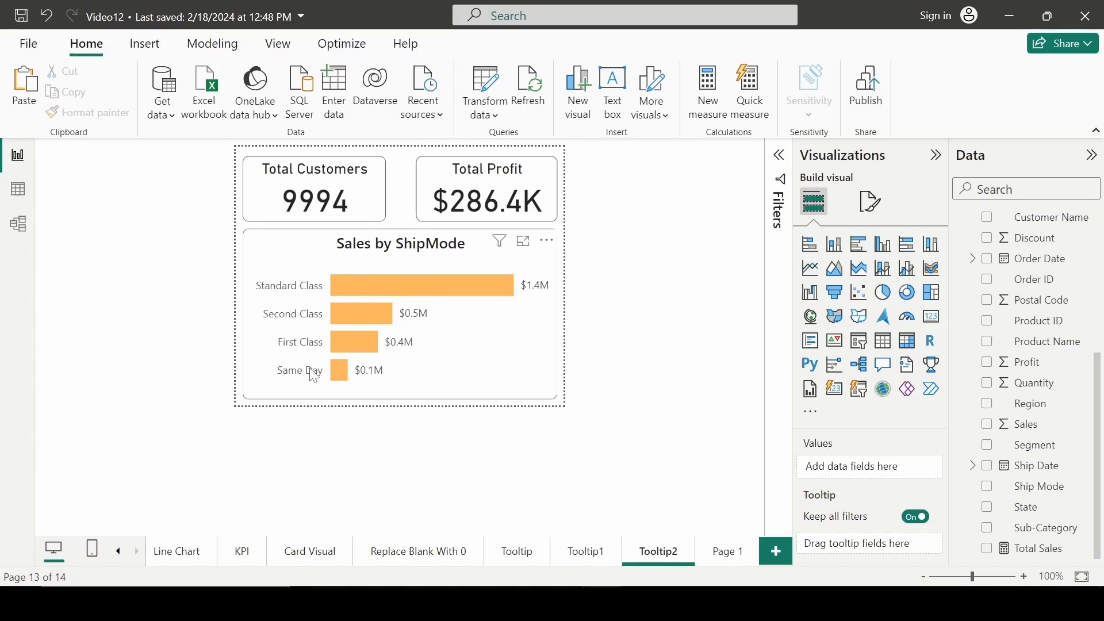
mouse_move(601, 552)
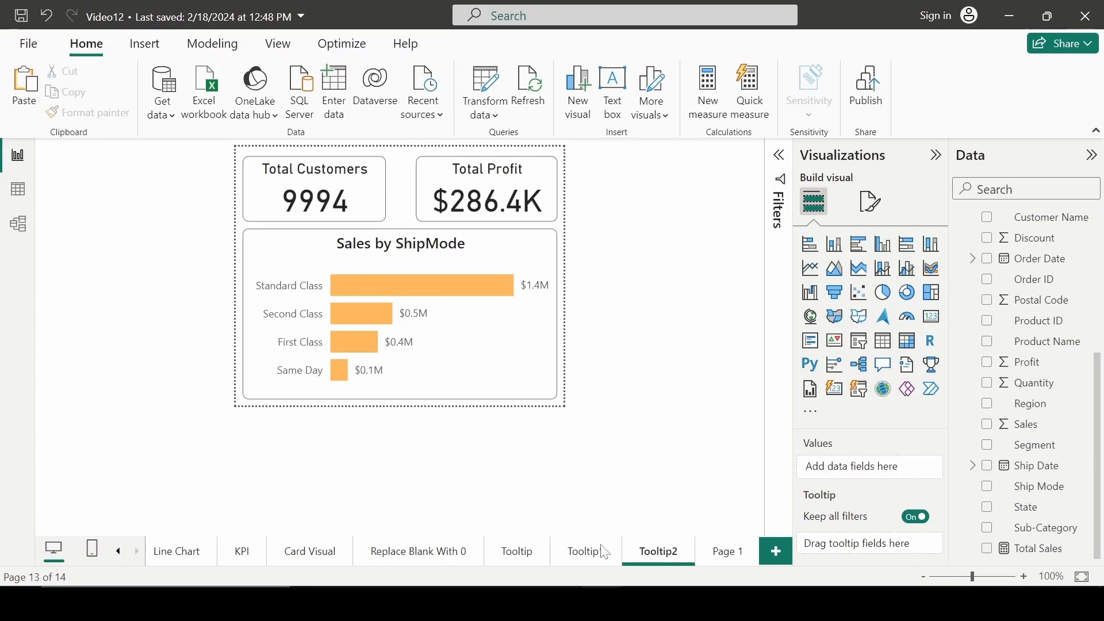
Return via Tooltip1 to the Tooltip page with the Sub-Category table and Sales by Region chart.
click(586, 551)
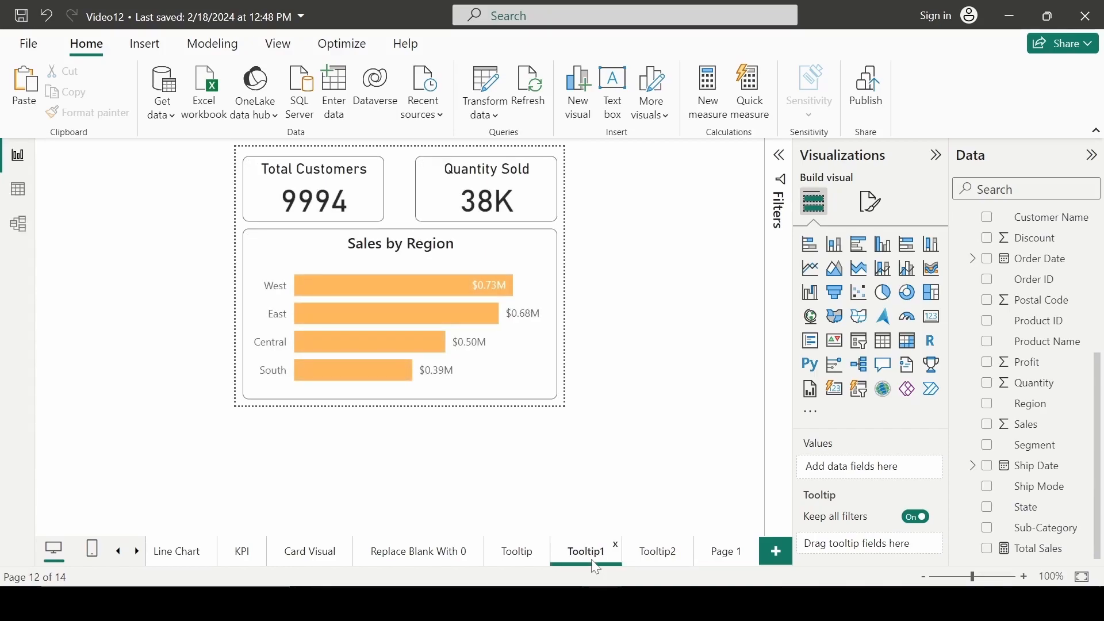
click(516, 551)
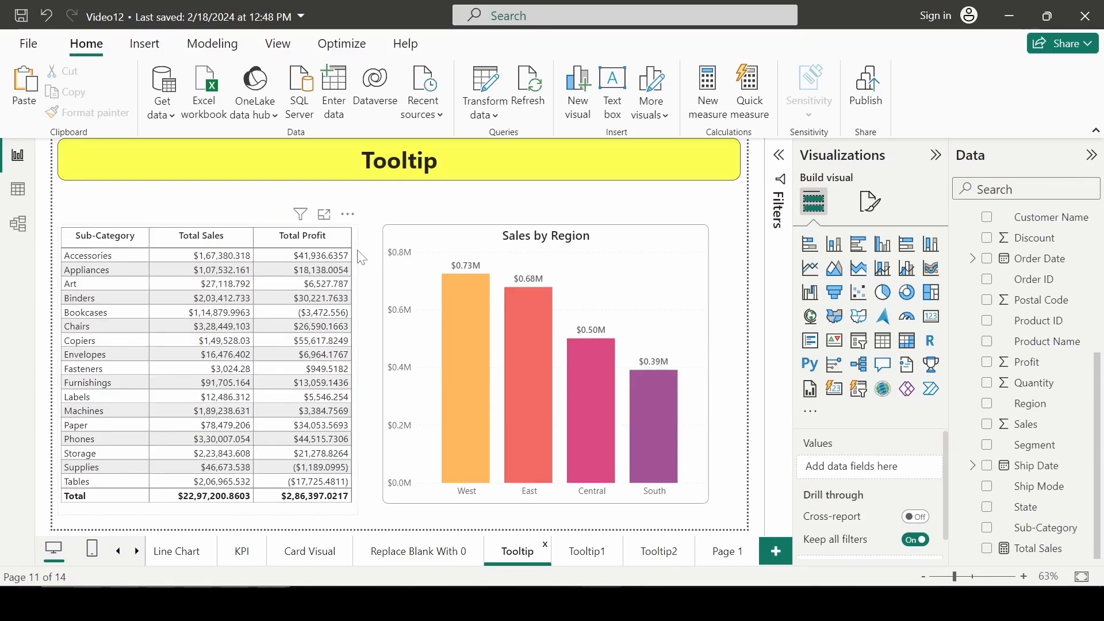
Select the Sub-Category table and show its General formatting settings.
click(205, 352)
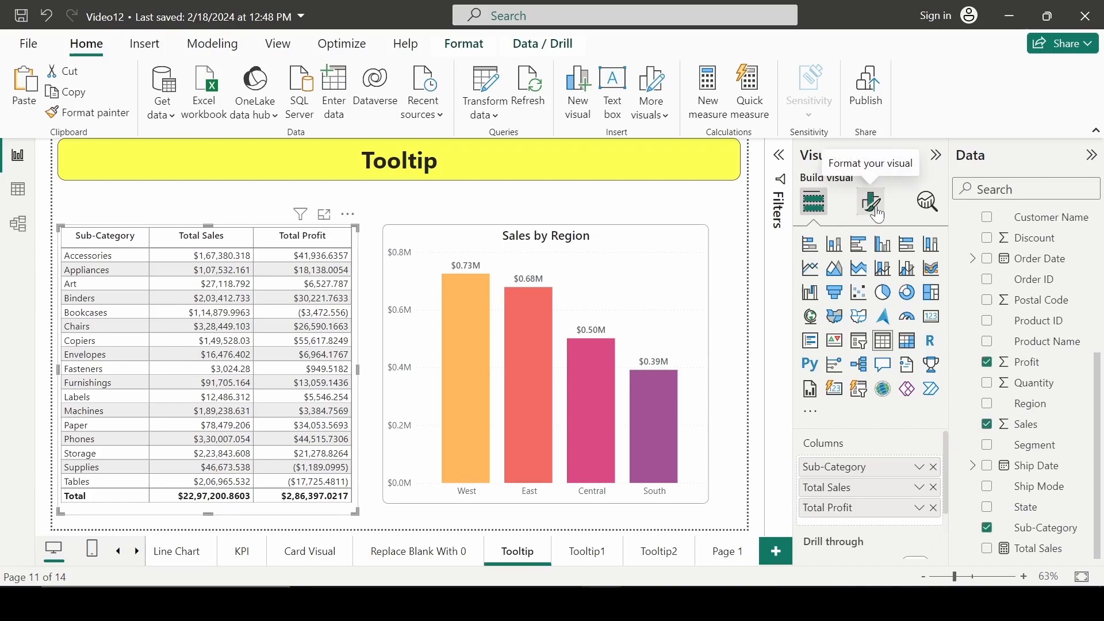
click(870, 202)
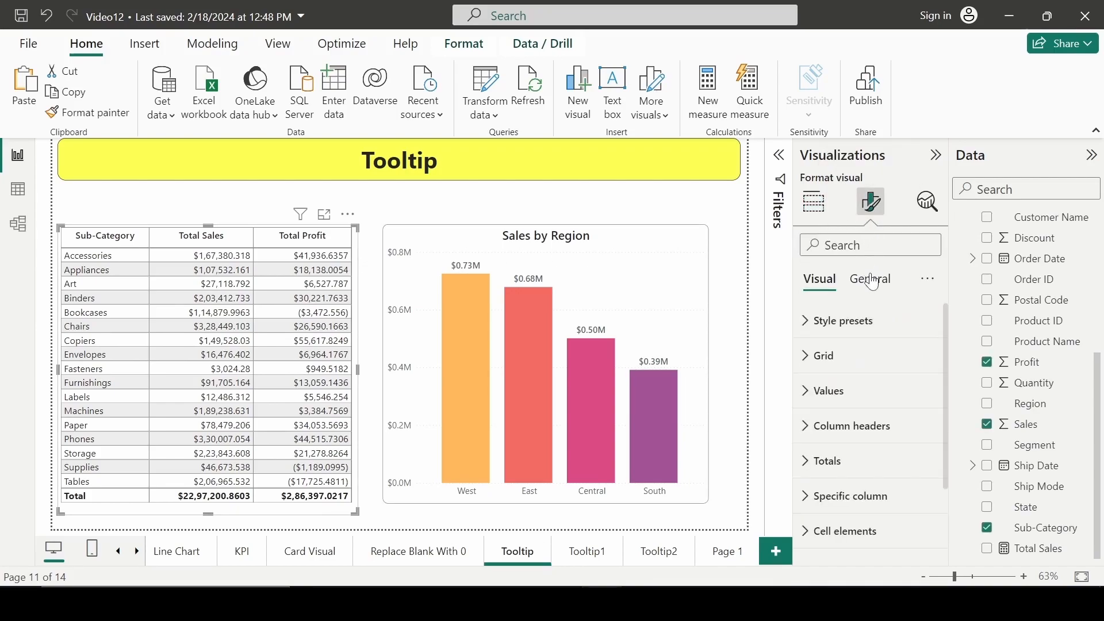
click(869, 279)
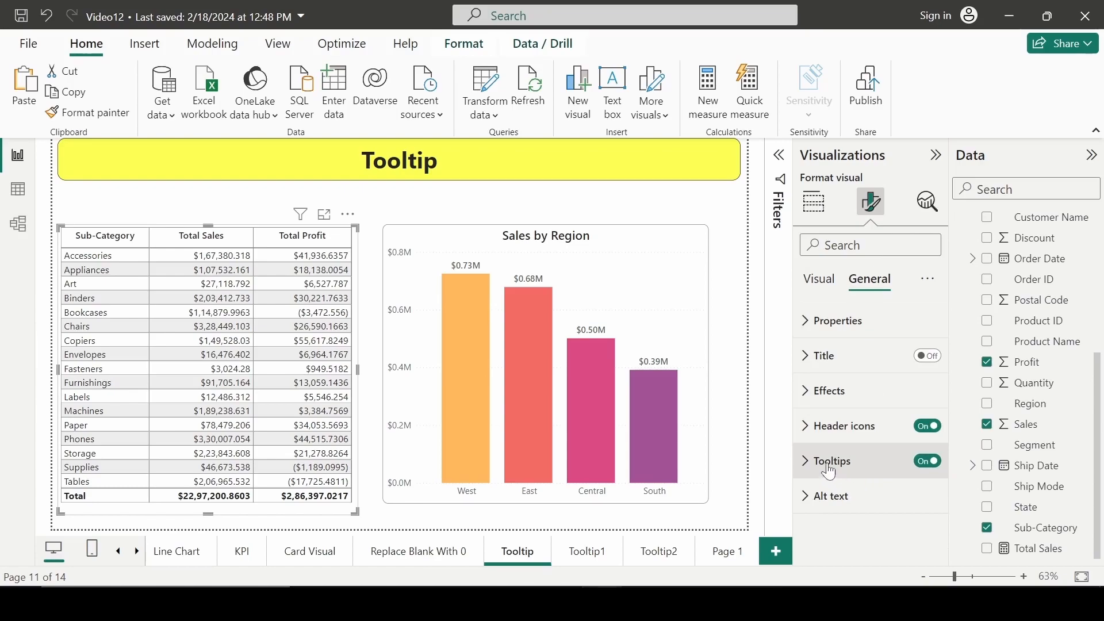
mouse_move(877, 476)
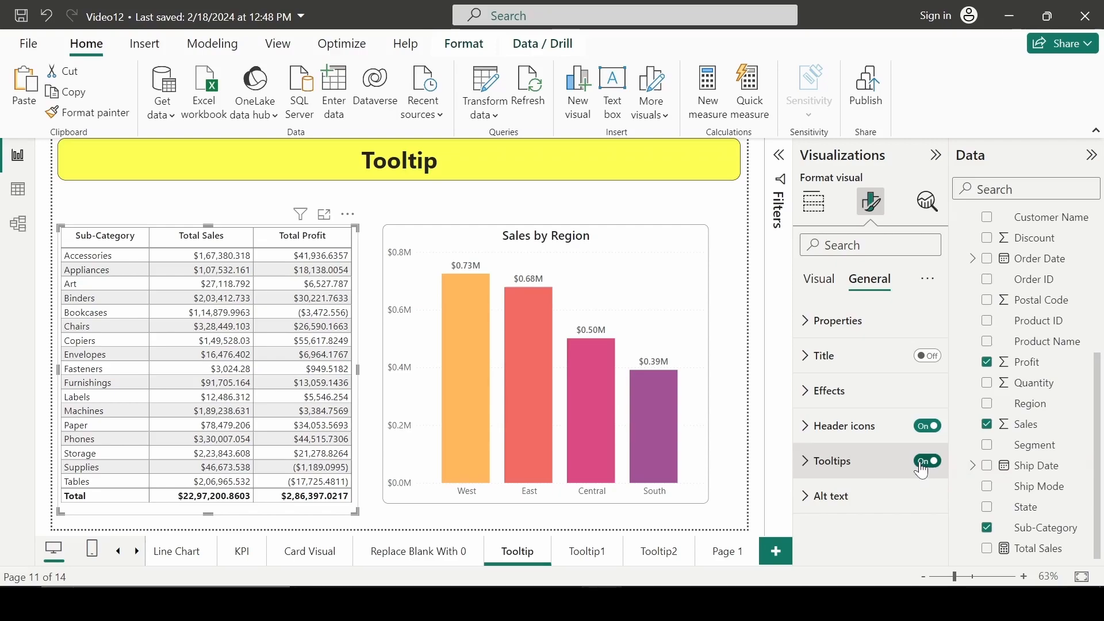
Toggle the table's tooltips off and back on, then reveal its tooltip options.
click(927, 461)
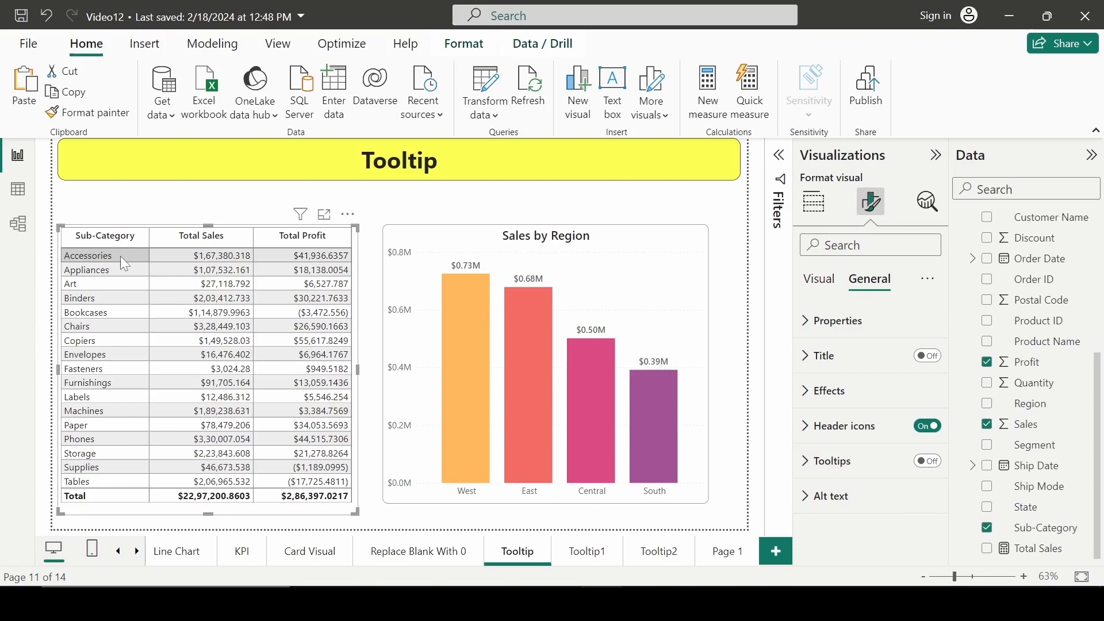
mouse_move(120, 274)
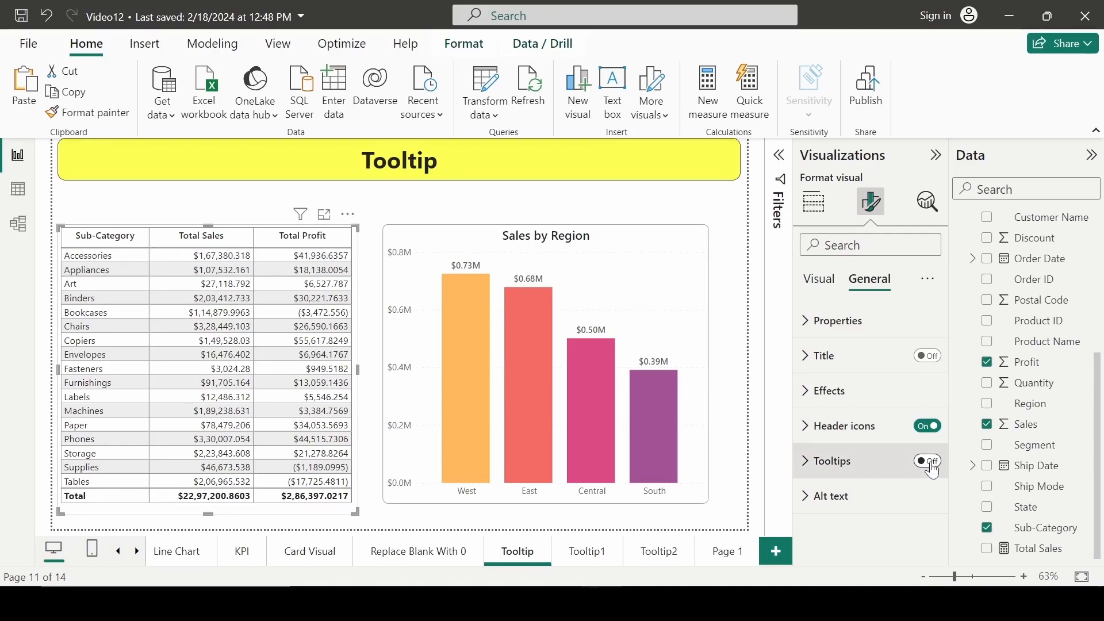
click(927, 460)
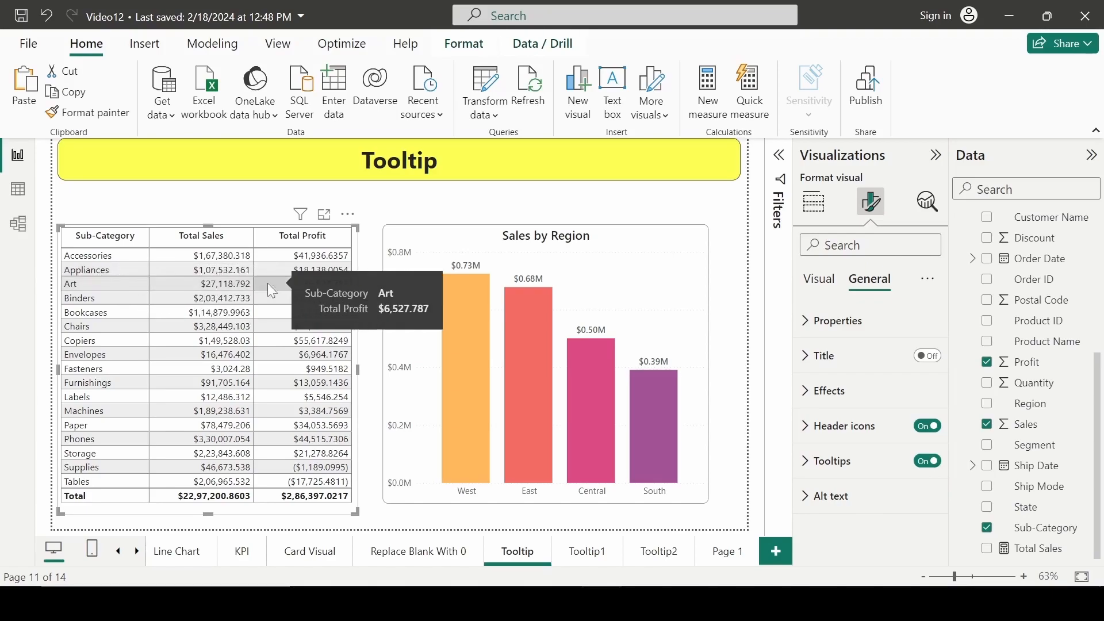
click(830, 461)
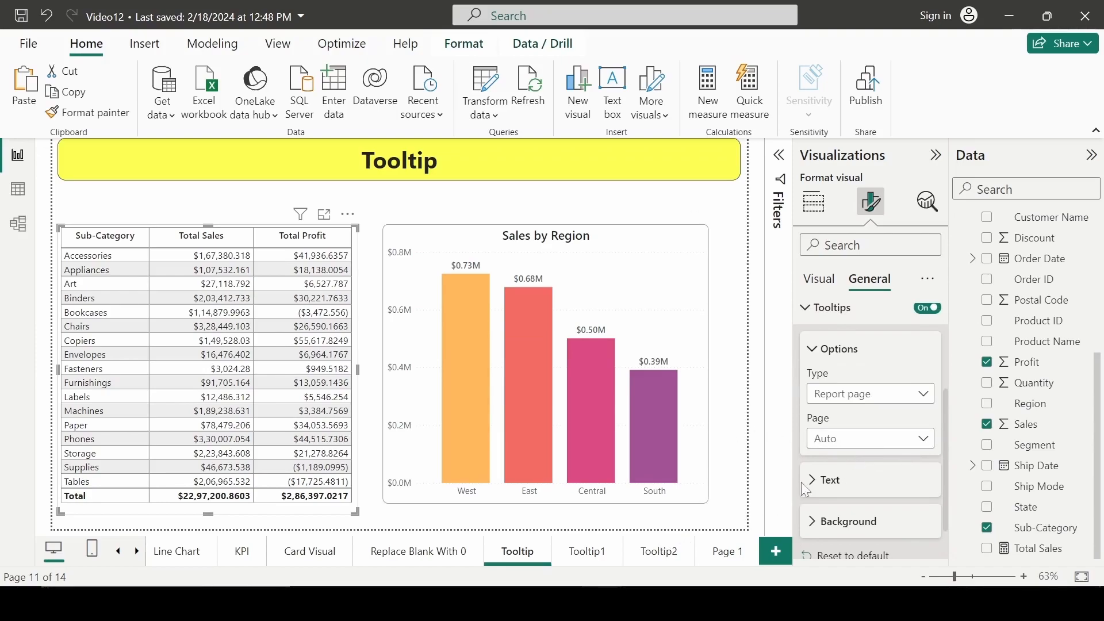
mouse_move(832, 359)
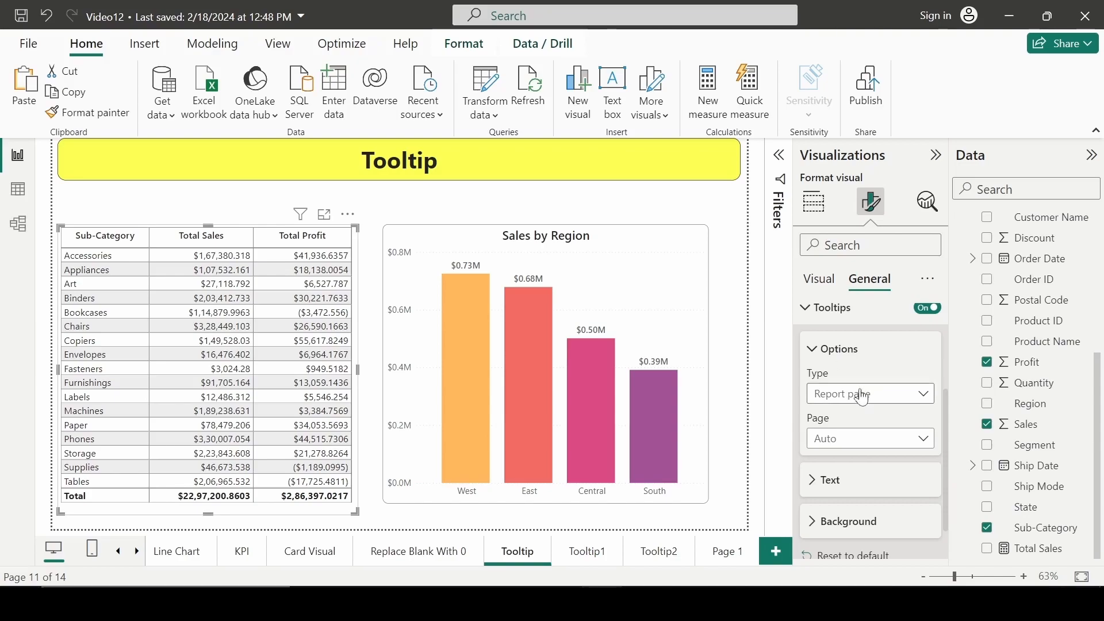
mouse_move(858, 444)
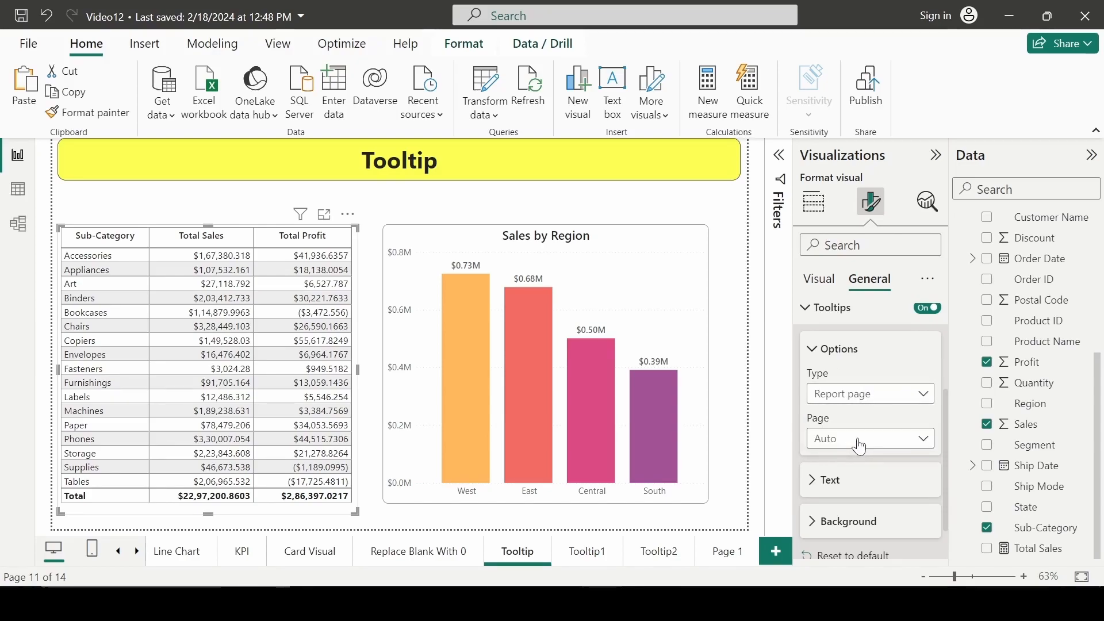
Set the table's tooltip page to Tooltip1 so hovering a Sub-Category row shows it.
click(869, 438)
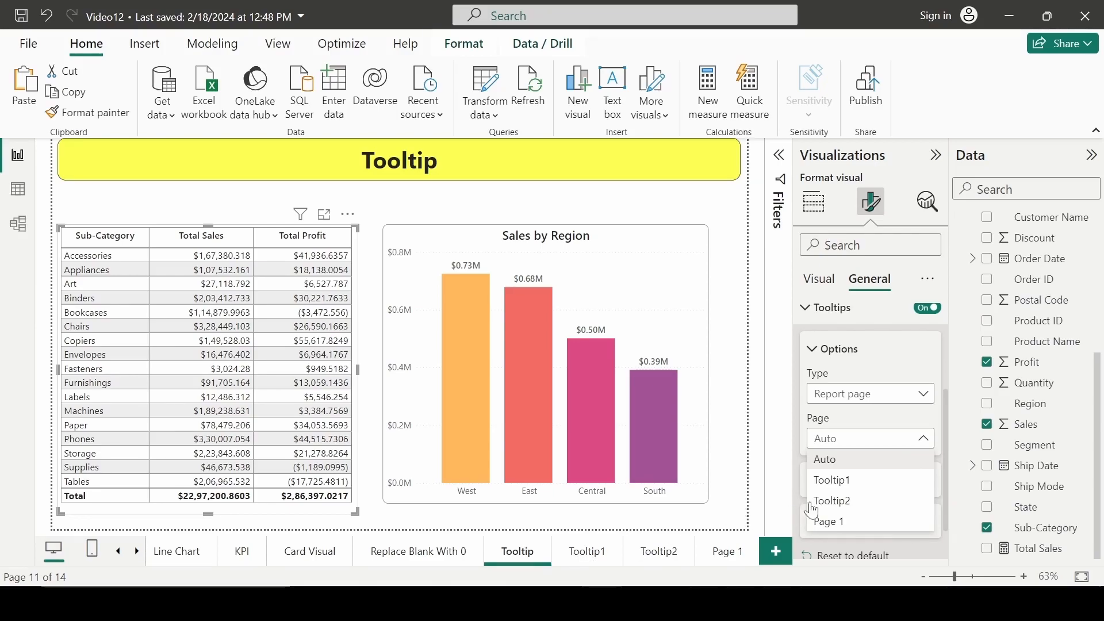
click(823, 459)
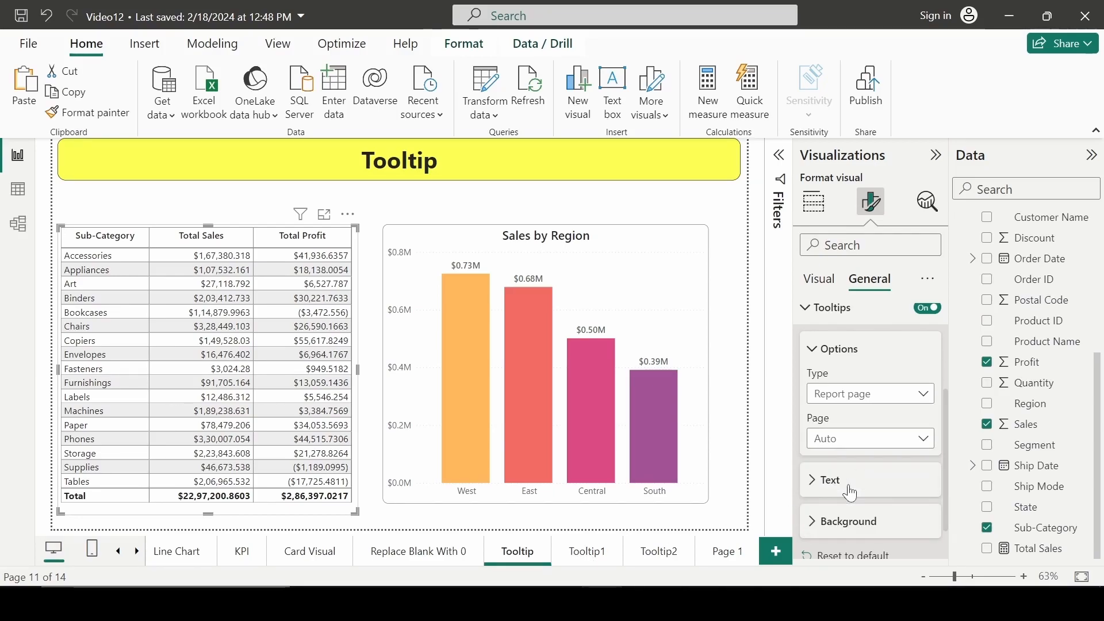
click(830, 308)
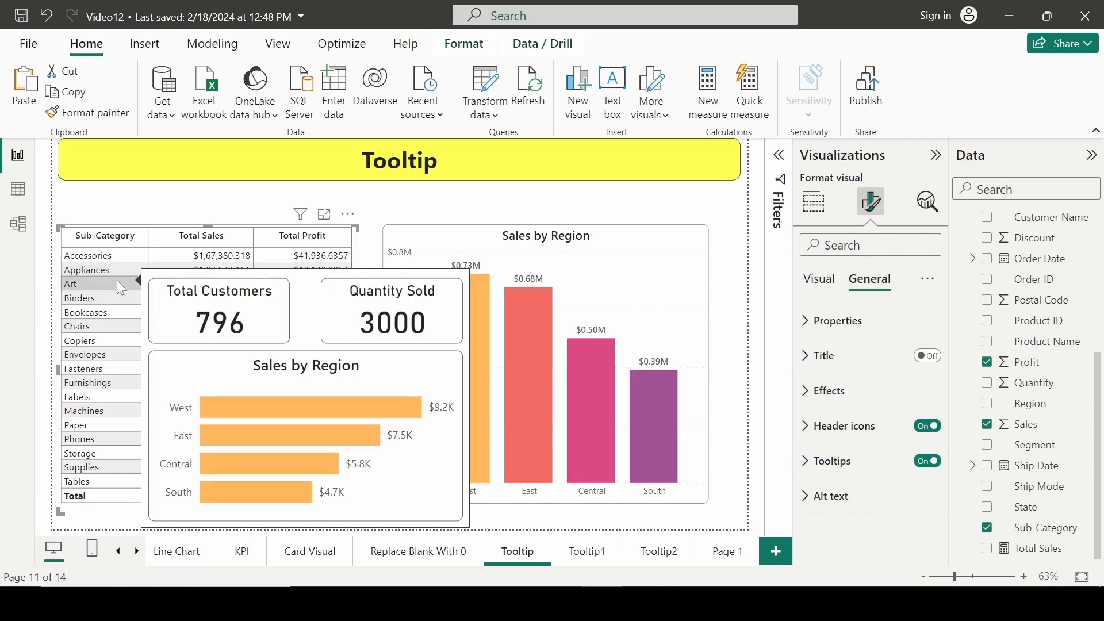
mouse_move(120, 303)
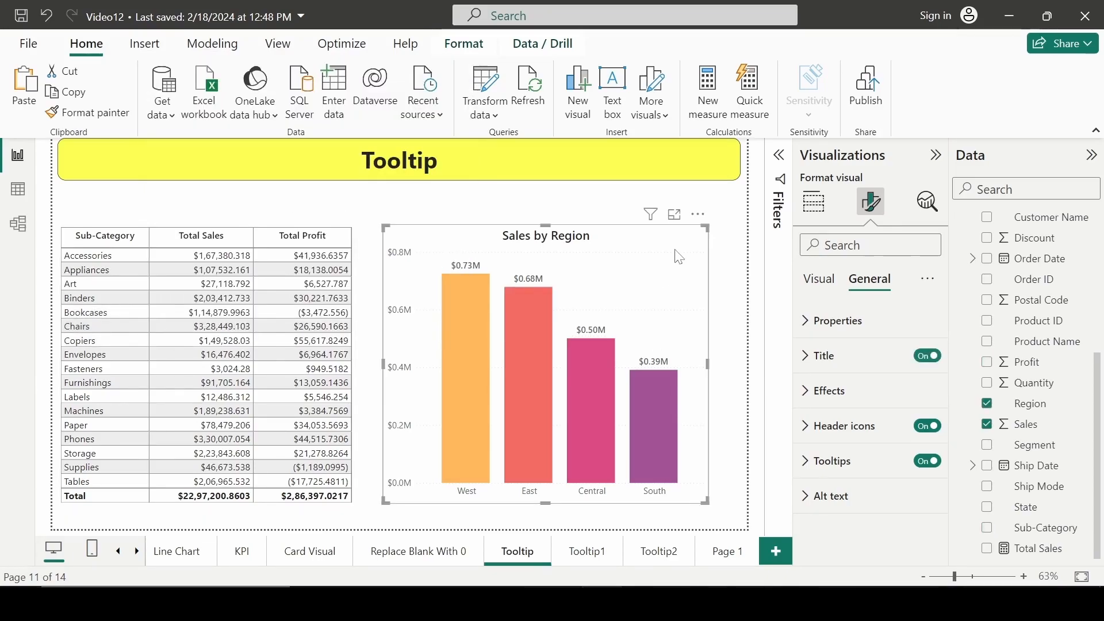
Set the Sales by Region chart's tooltip page to Tooltip2, then deselect the chart.
click(831, 459)
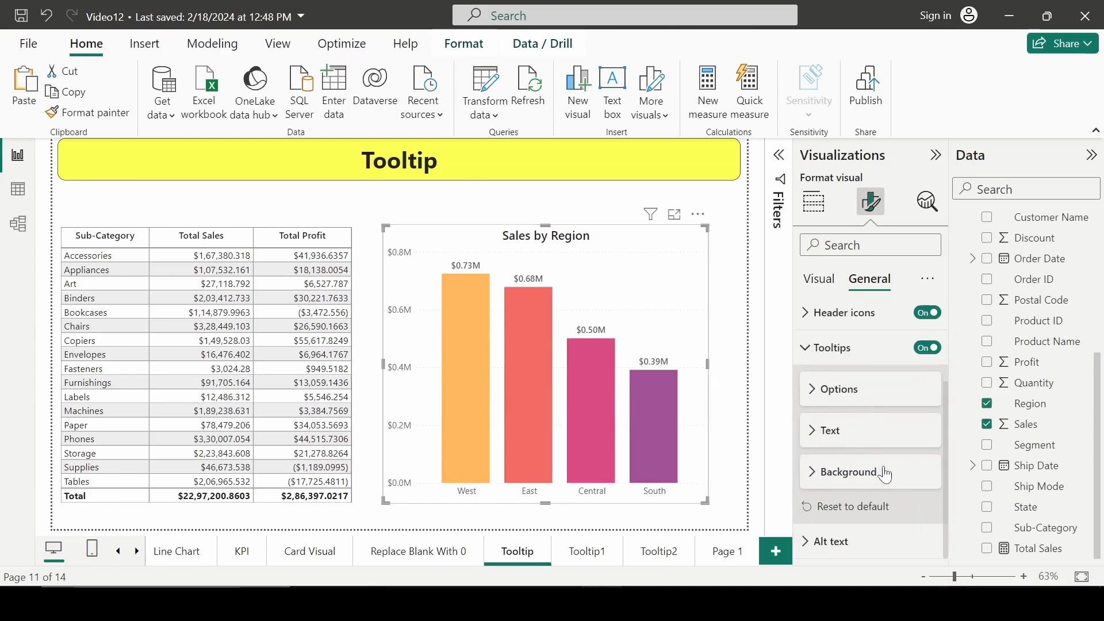
click(838, 389)
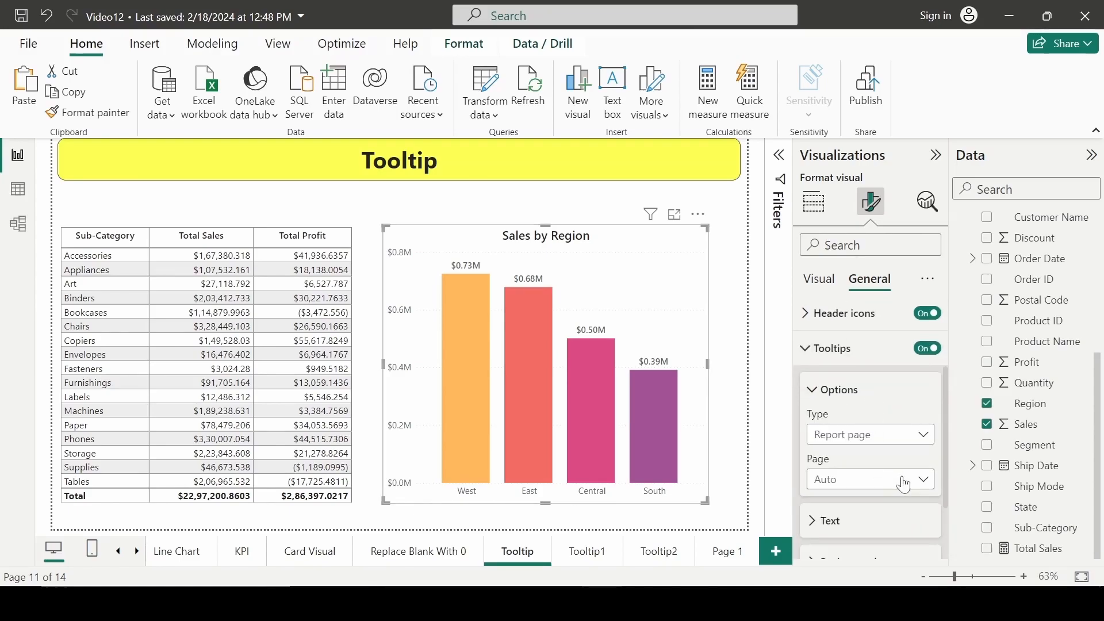
mouse_move(870, 480)
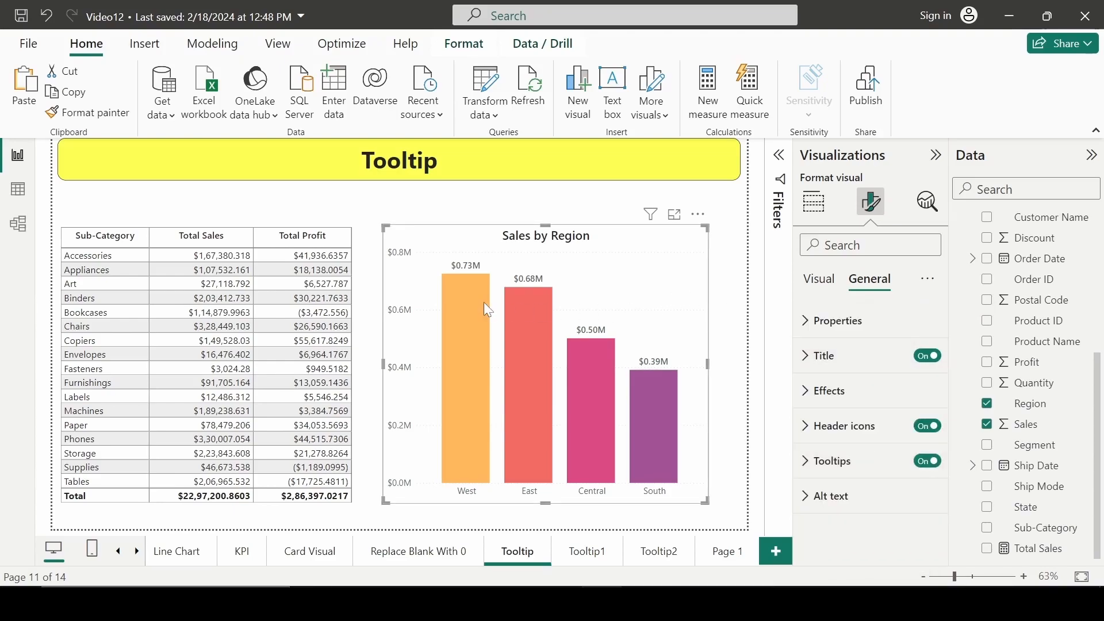
mouse_move(485, 308)
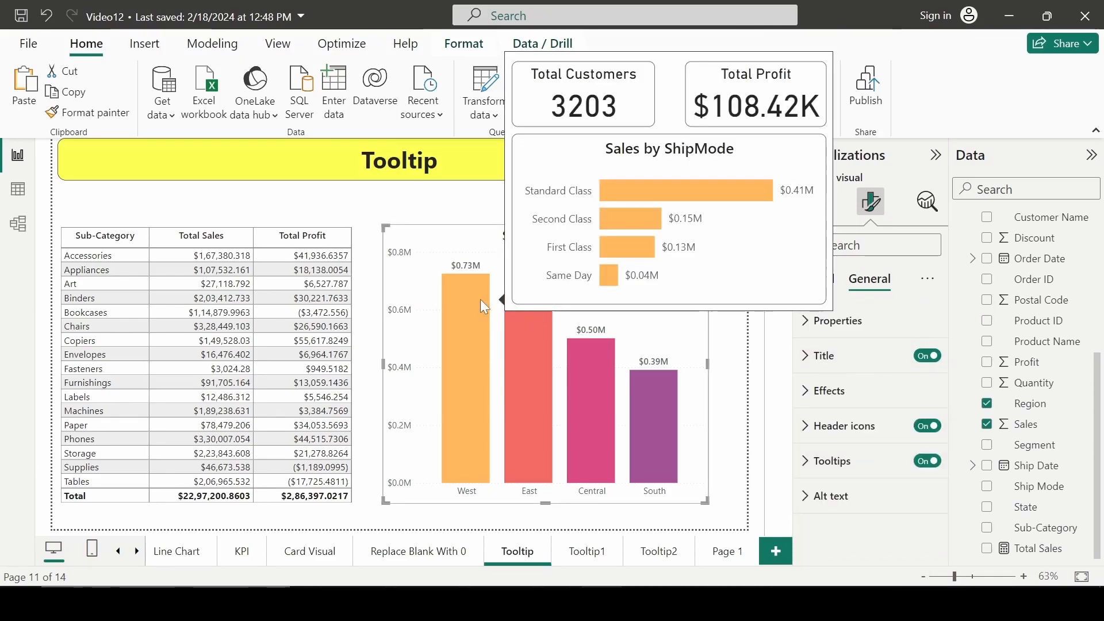
mouse_move(473, 331)
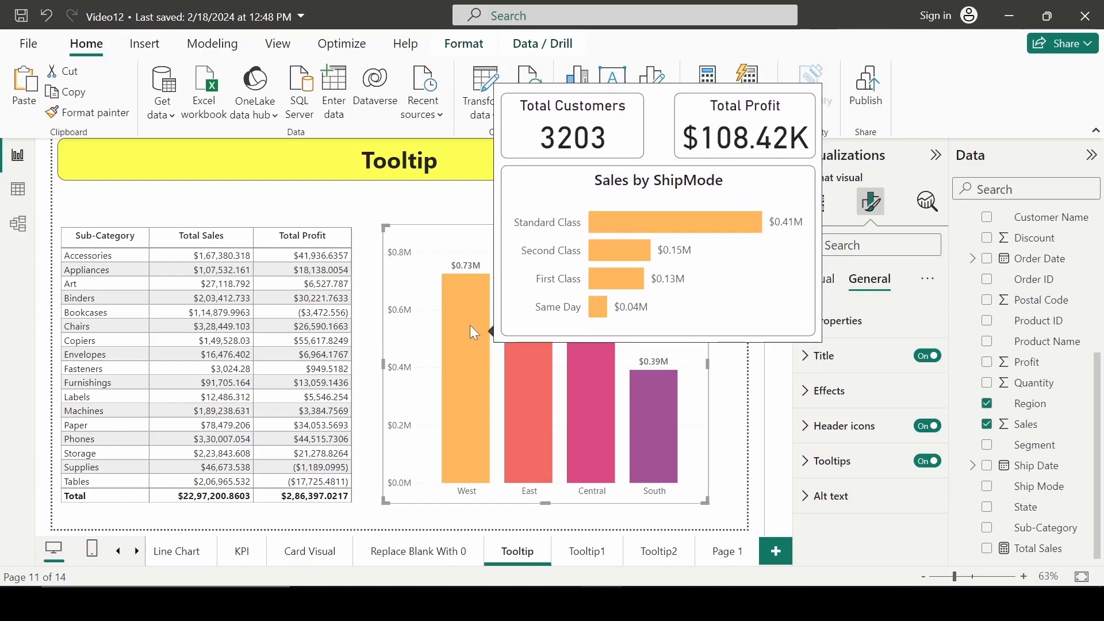
mouse_move(472, 400)
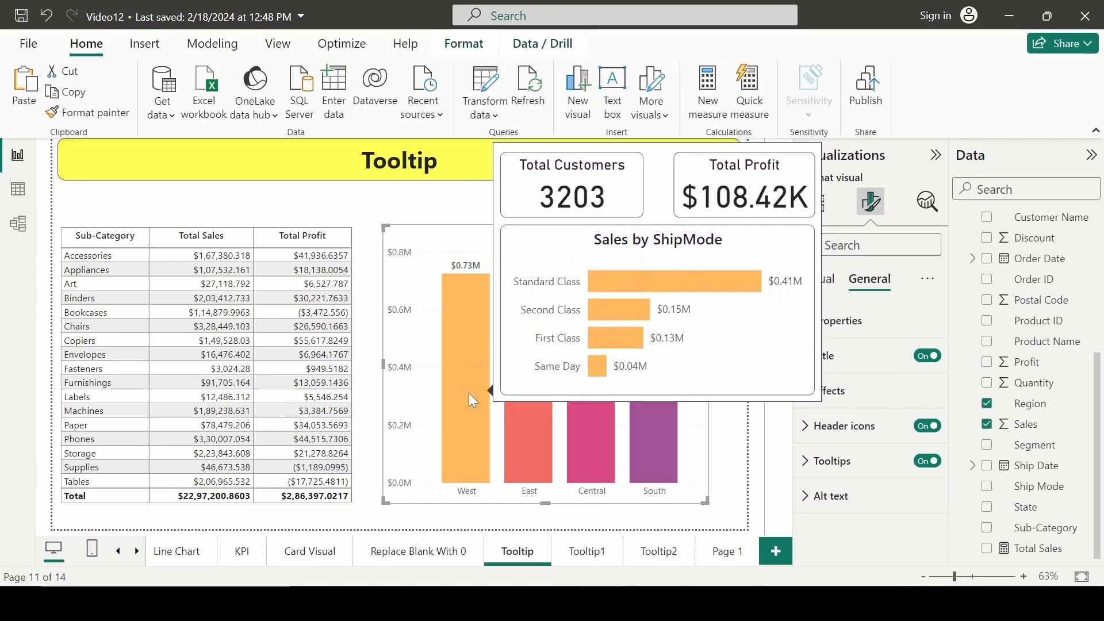
mouse_move(530, 424)
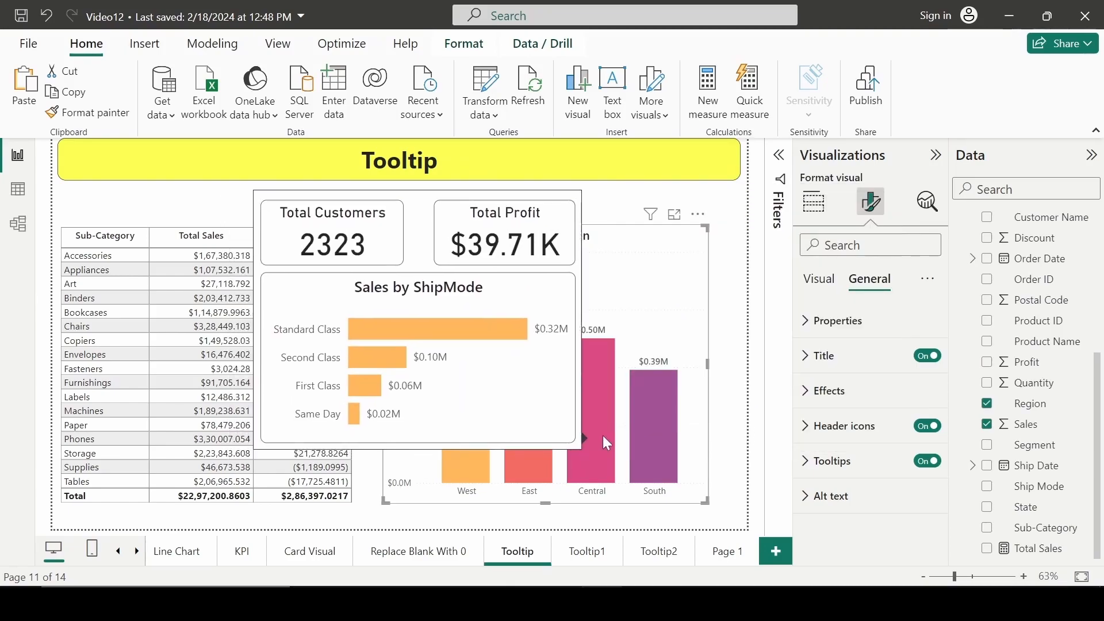
mouse_move(659, 430)
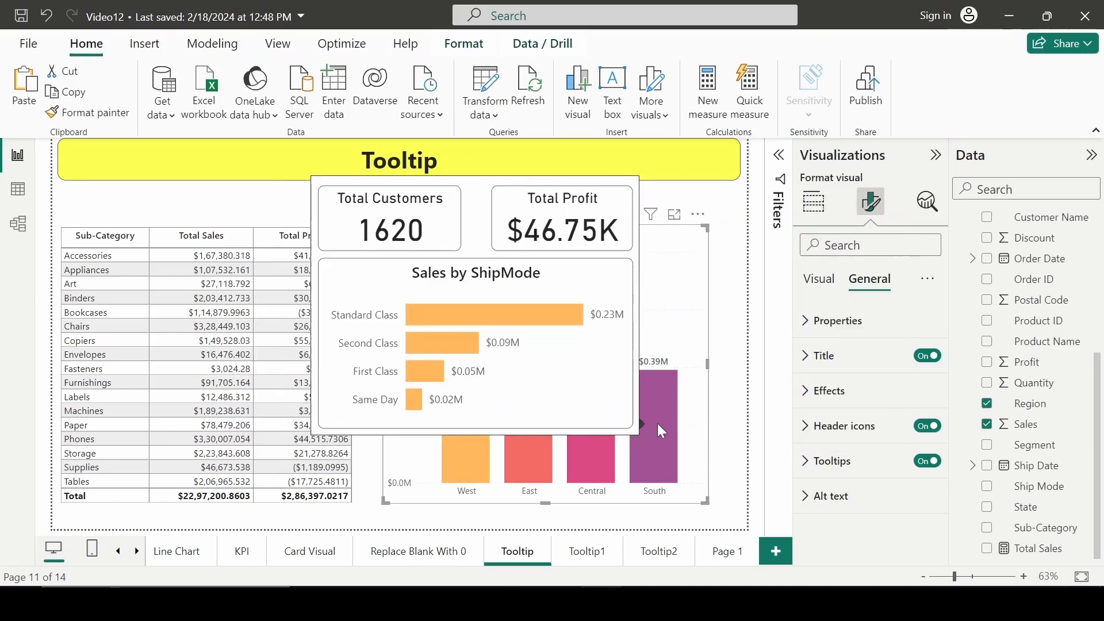
mouse_move(693, 362)
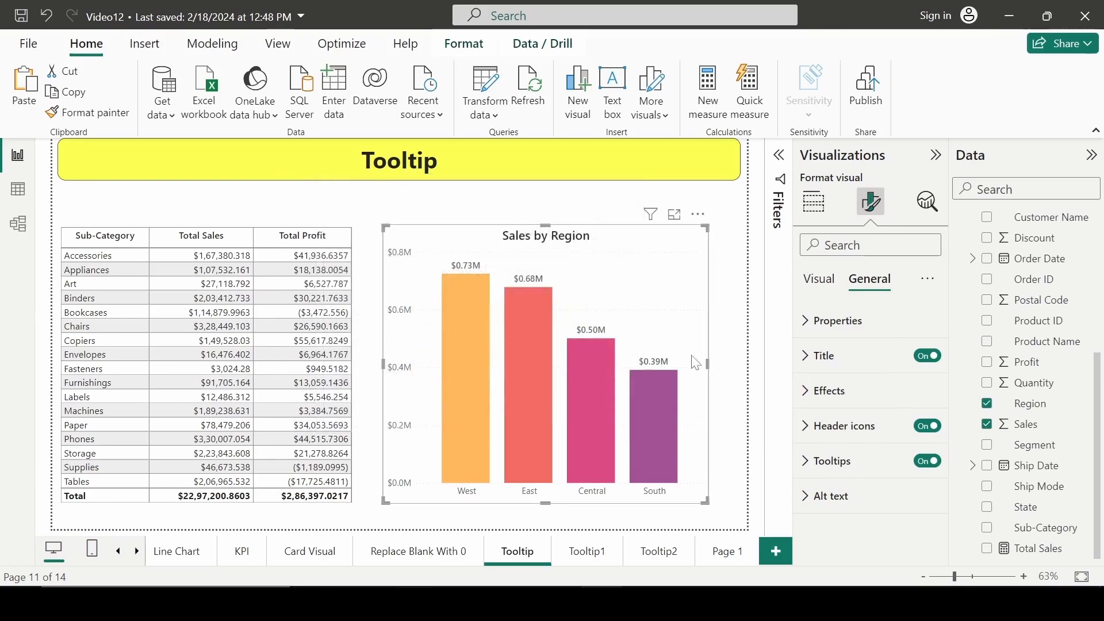
click(813, 203)
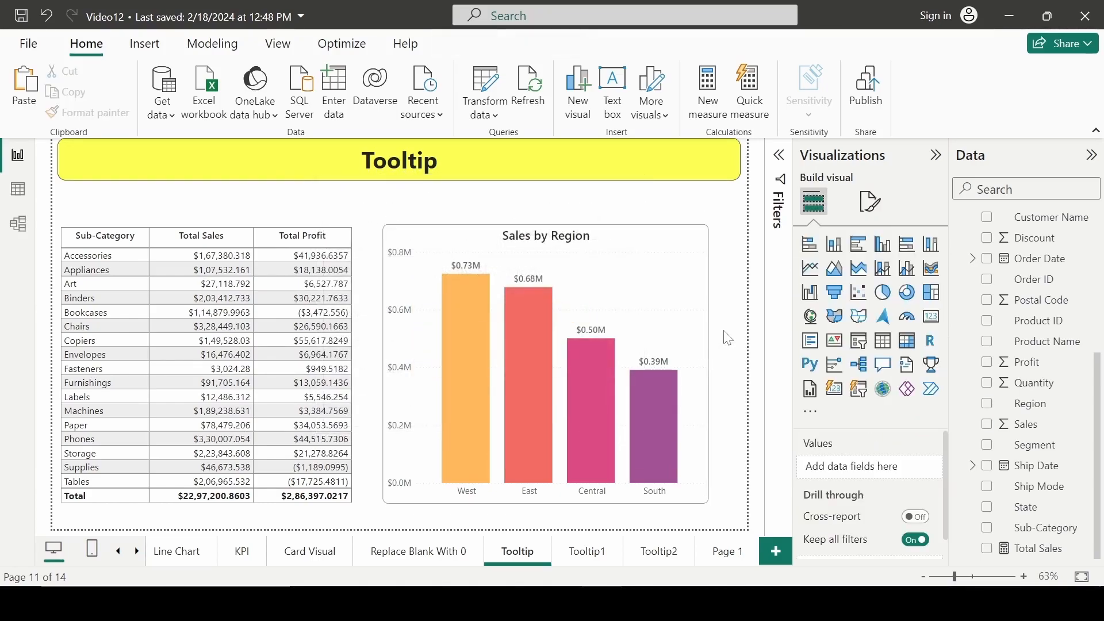